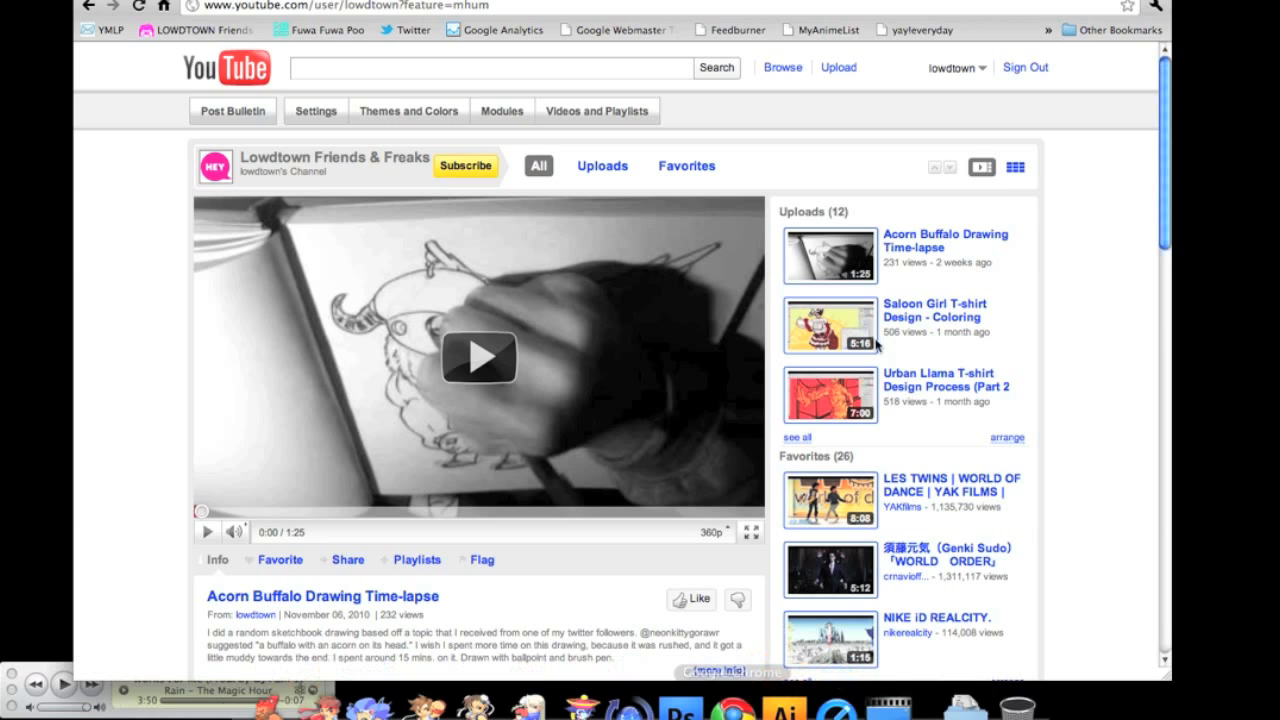
Scroll the YouTube channel page through viewer comments asking for Illustrator tips
{"action": "scroll", "scroll_direction": "down", "scroll_amount": 3}
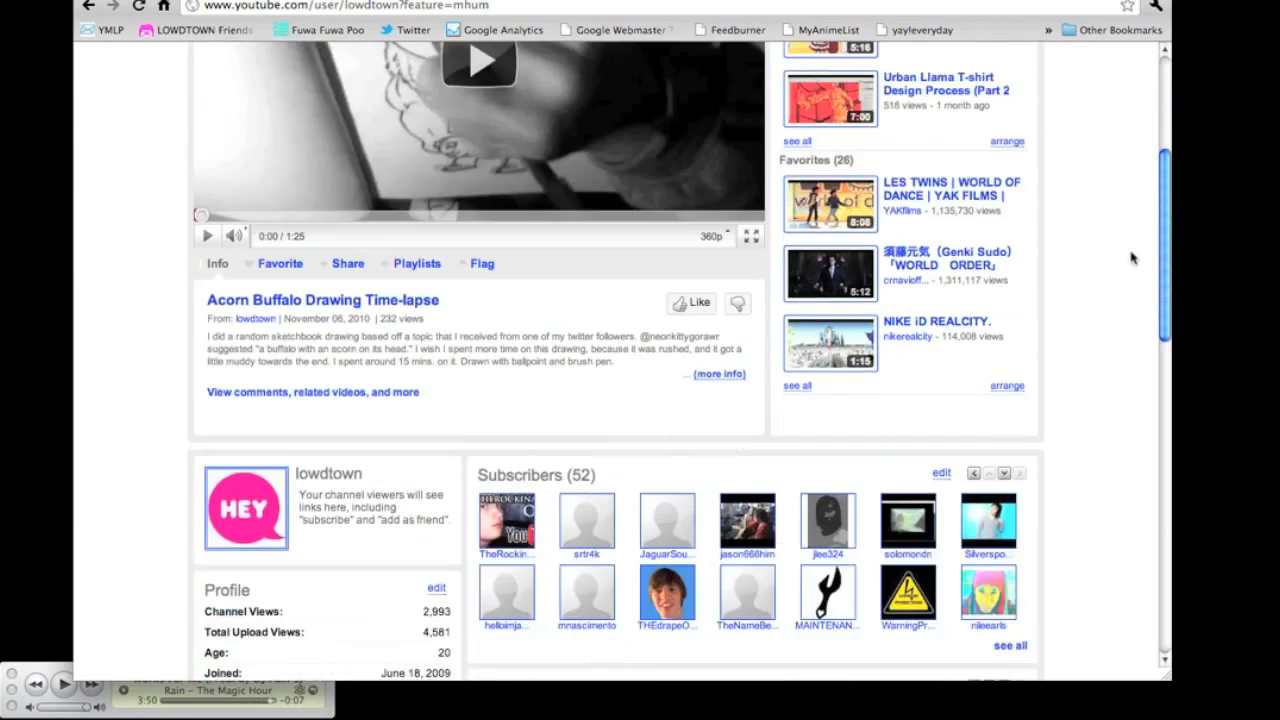
{"action": "scroll", "scroll_direction": "down", "scroll_amount": 3}
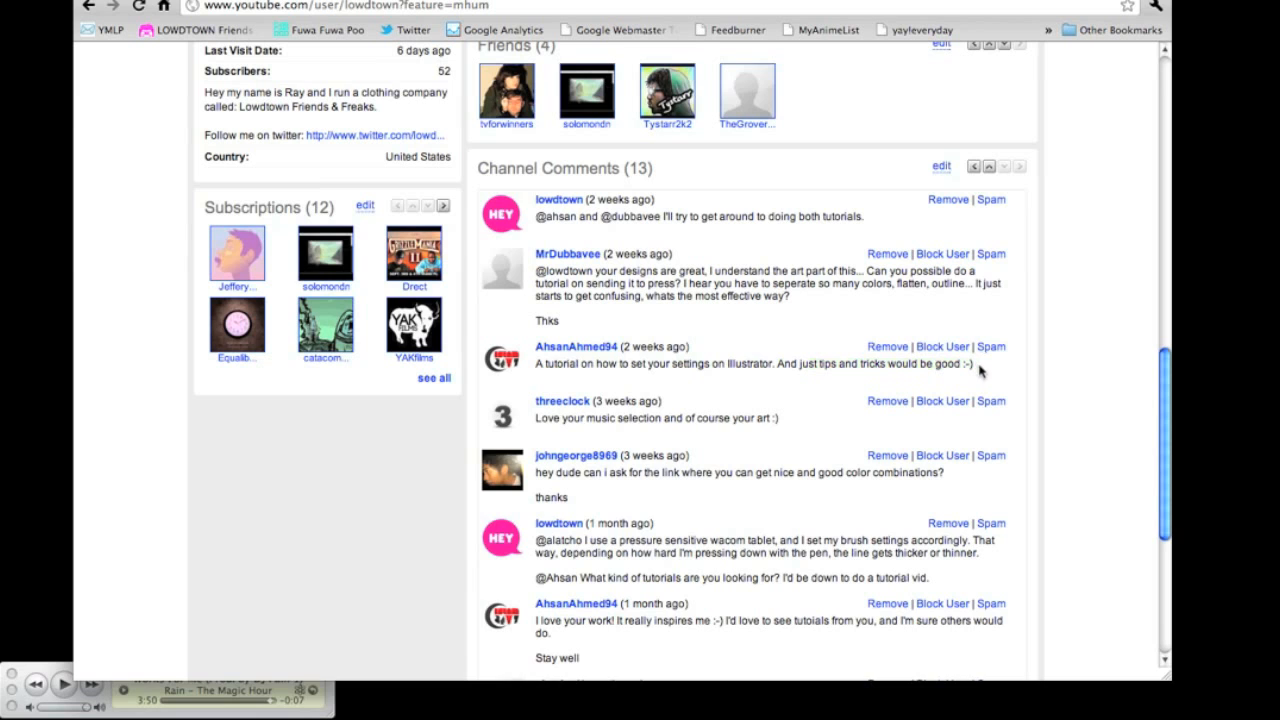
{"action": "mouse_move", "coordinate": [1090, 390]}
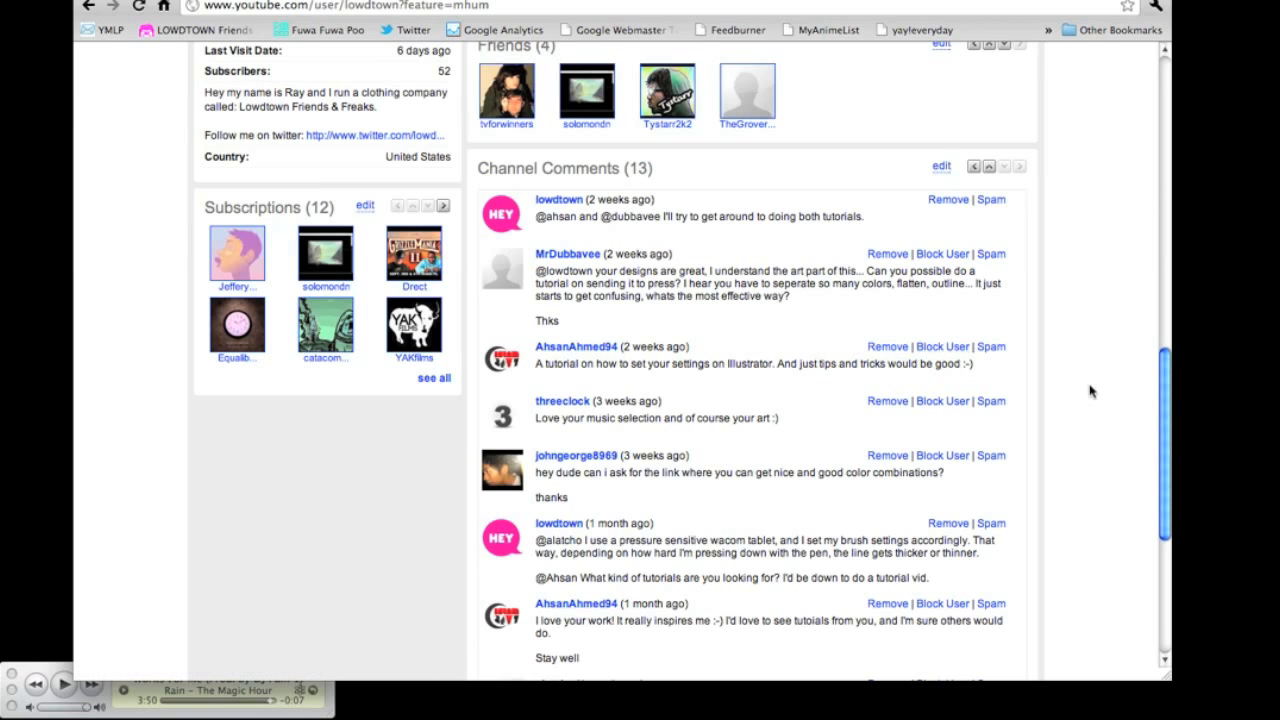
{"action": "scroll", "scroll_direction": "down", "scroll_amount": 3}
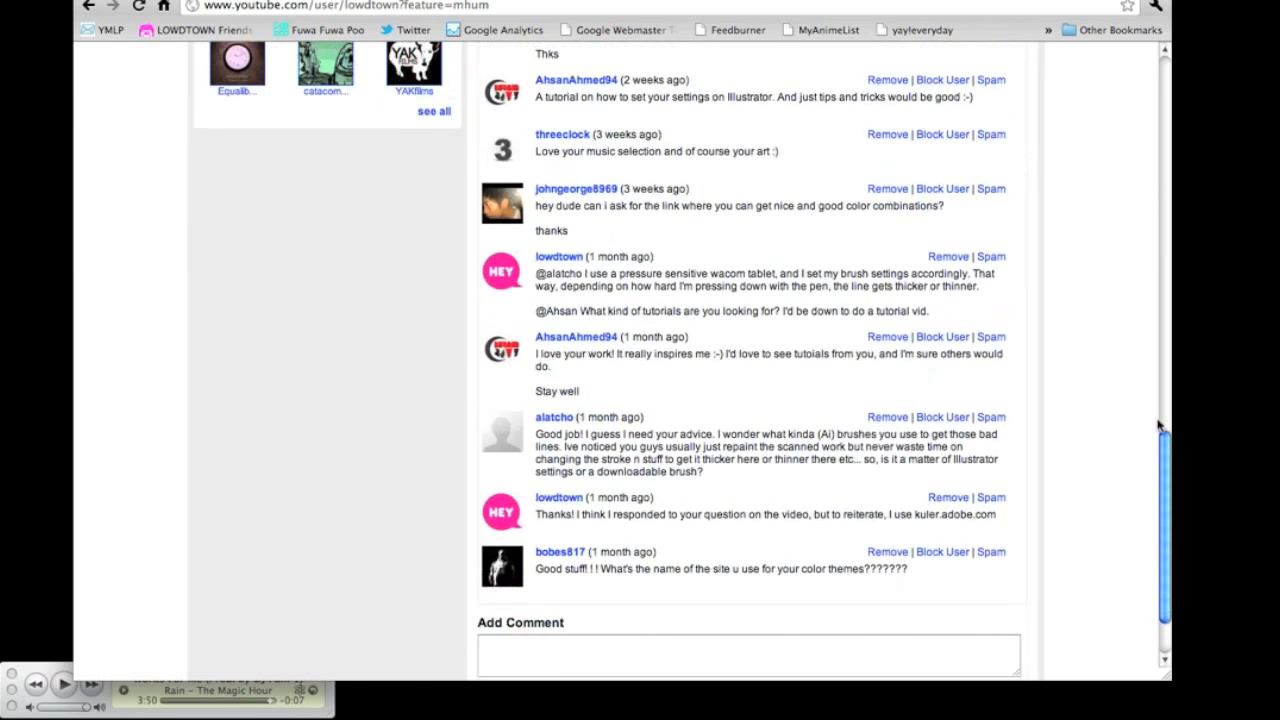
{"action": "scroll", "scroll_direction": "up", "scroll_amount": 3}
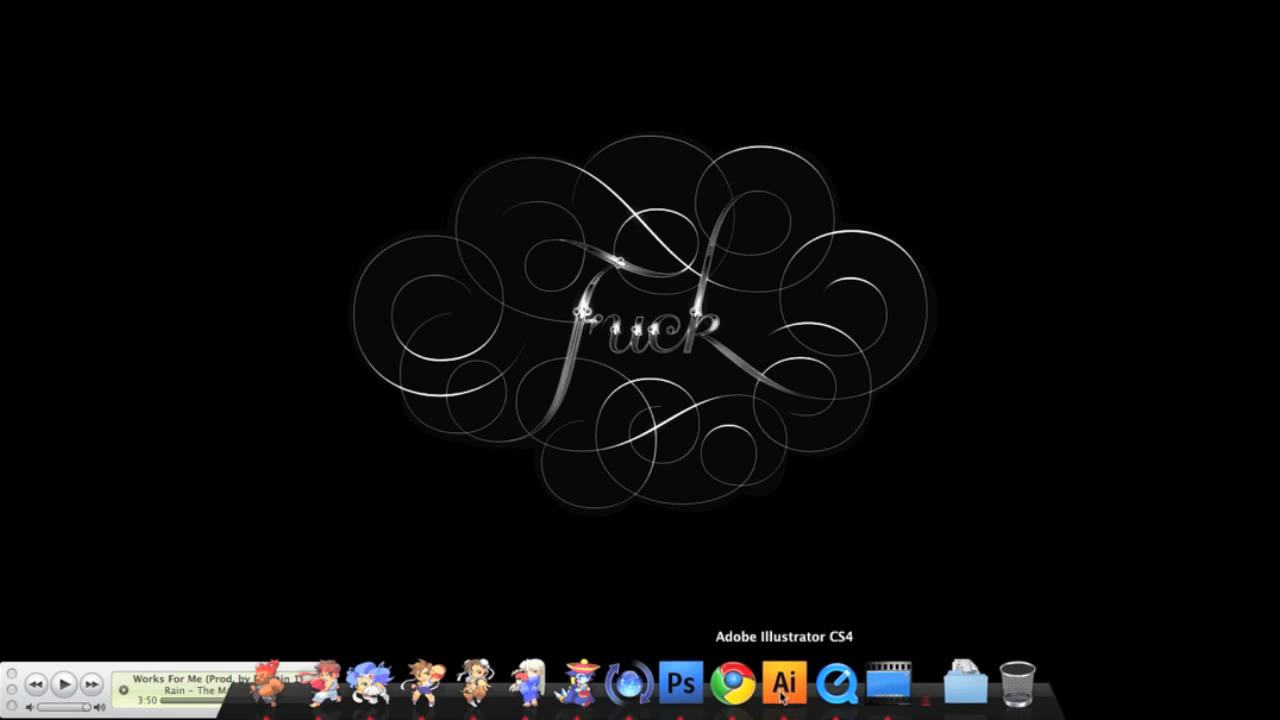
Launch Illustrator from the Dock and open the sketch from the external drive's Other T-shirts folder
{"action": "left_click", "coordinate": [783, 683]}
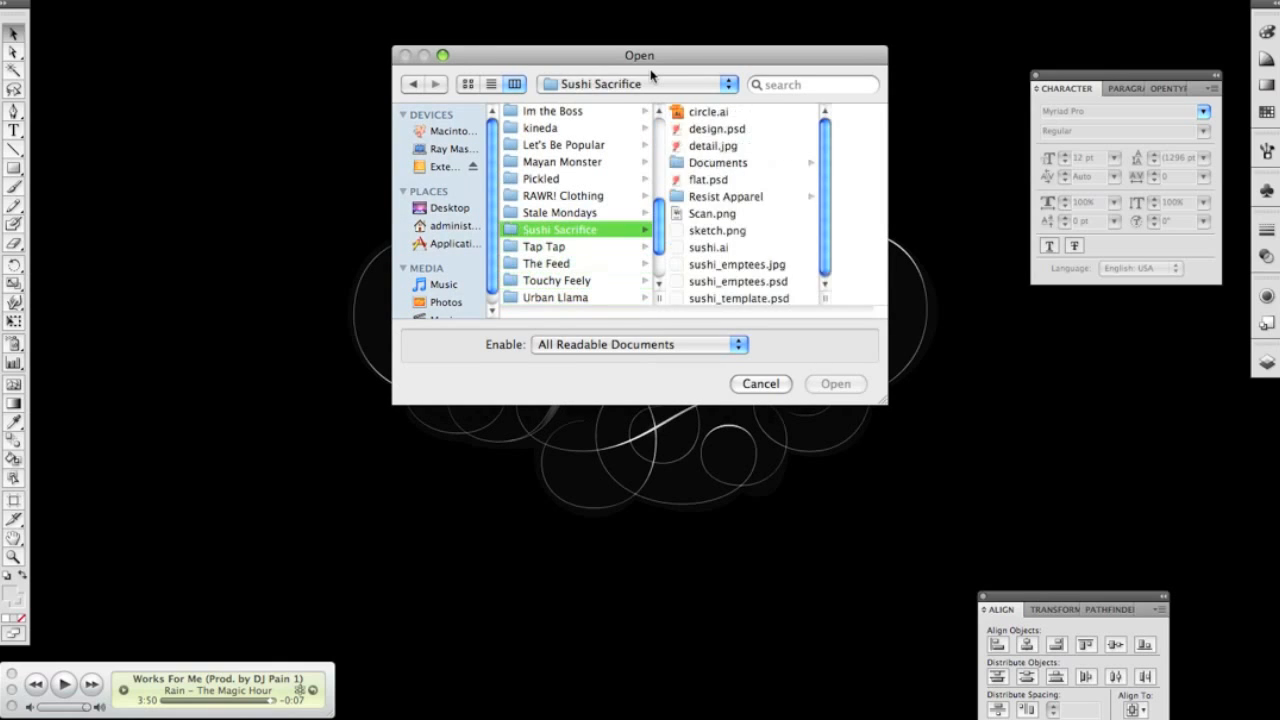
{"action": "left_click", "coordinate": [562, 161]}
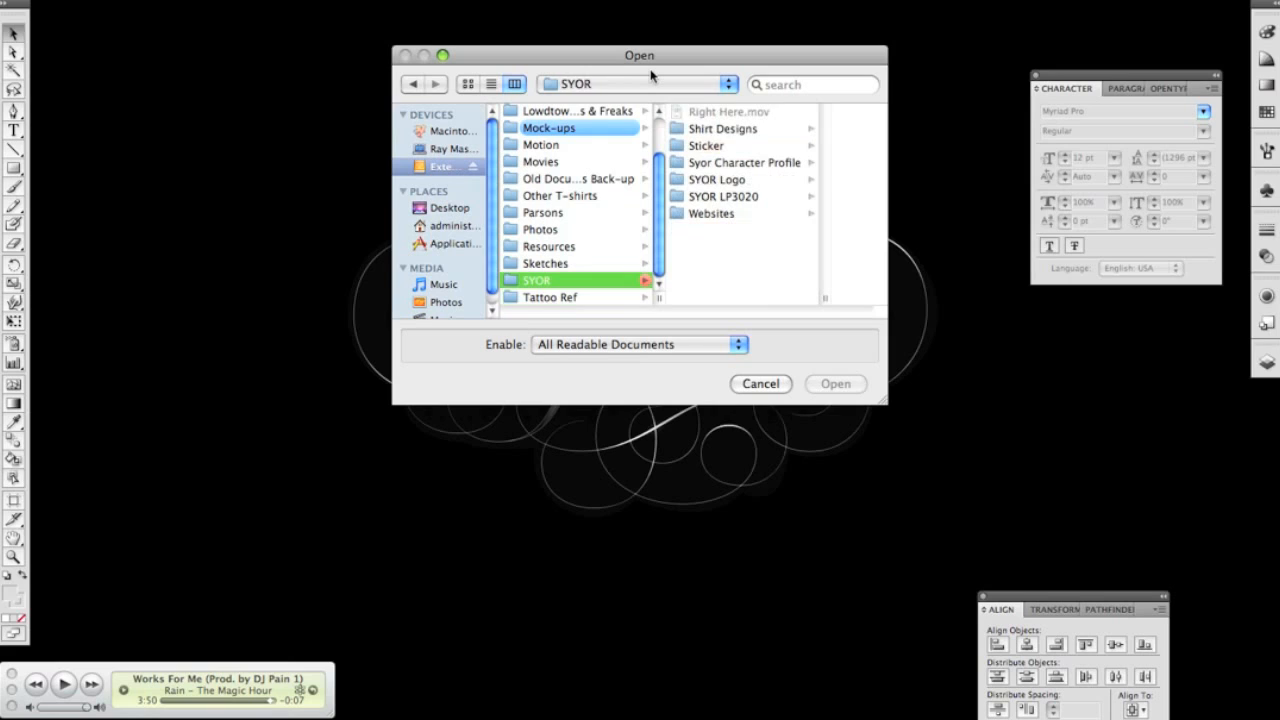
{"action": "left_click", "coordinate": [558, 195]}
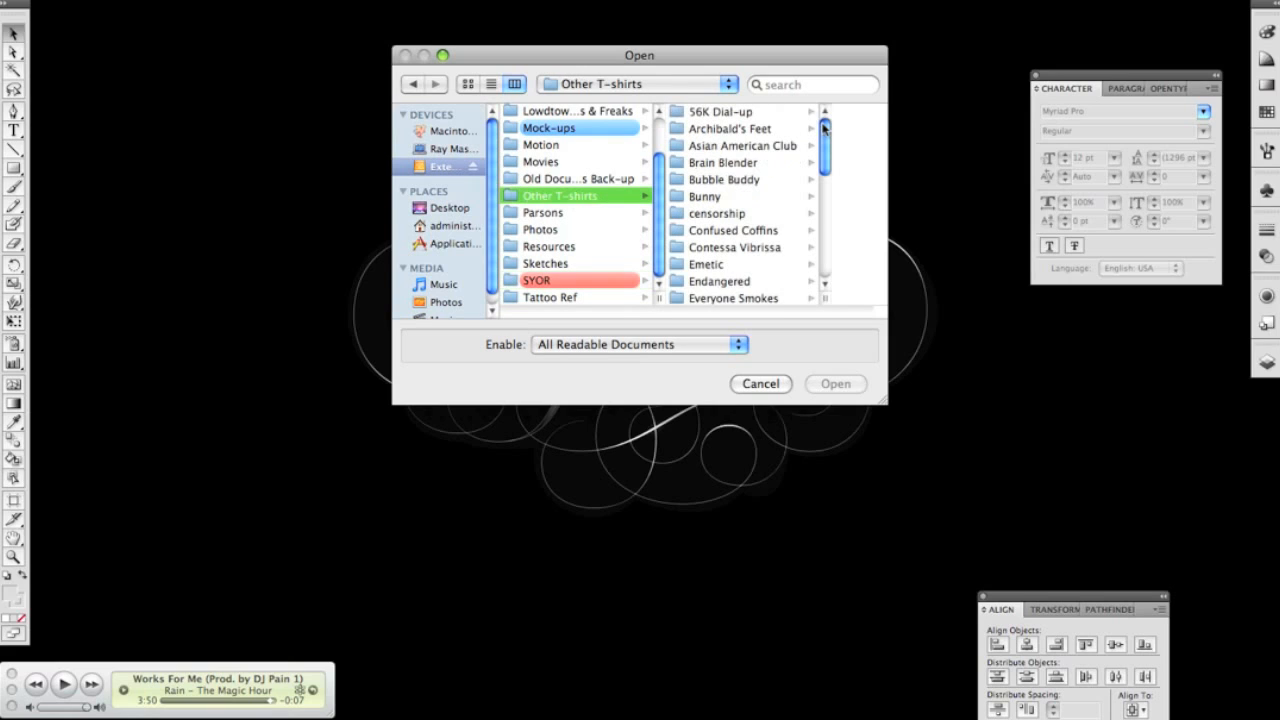
{"action": "left_click", "coordinate": [723, 179]}
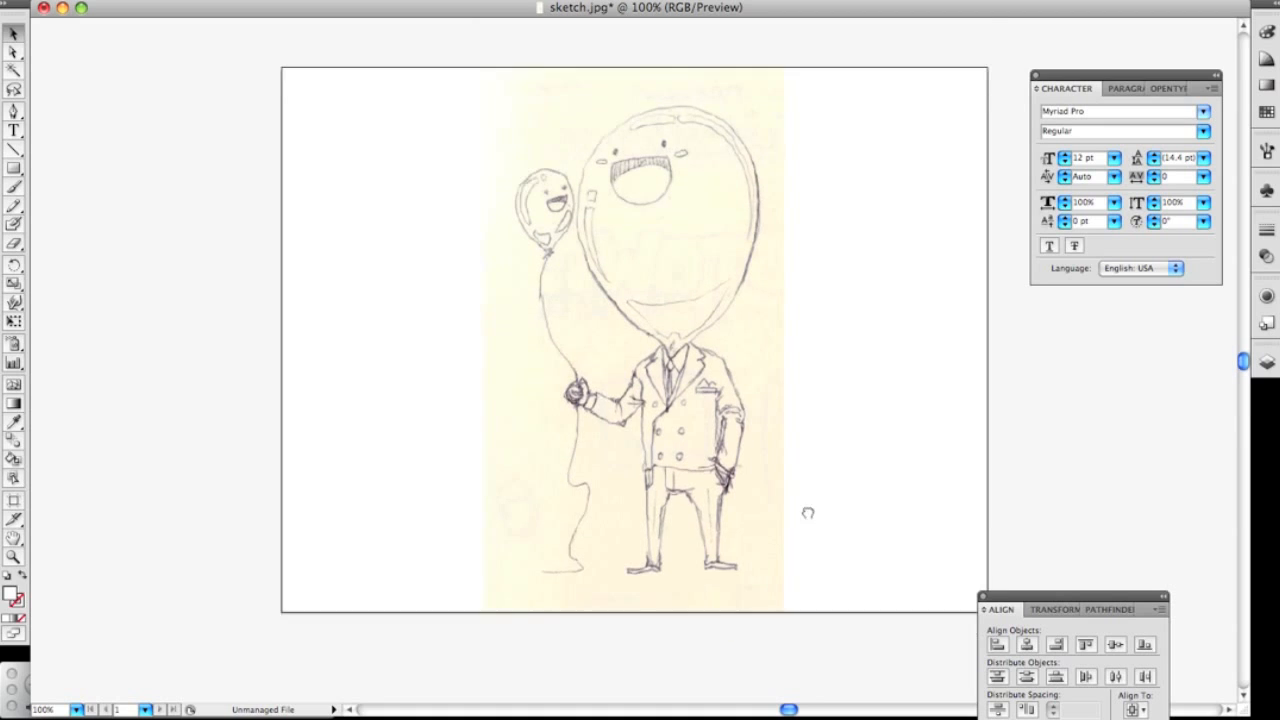
{"action": "scroll", "scroll_direction": "up", "scroll_amount": 3}
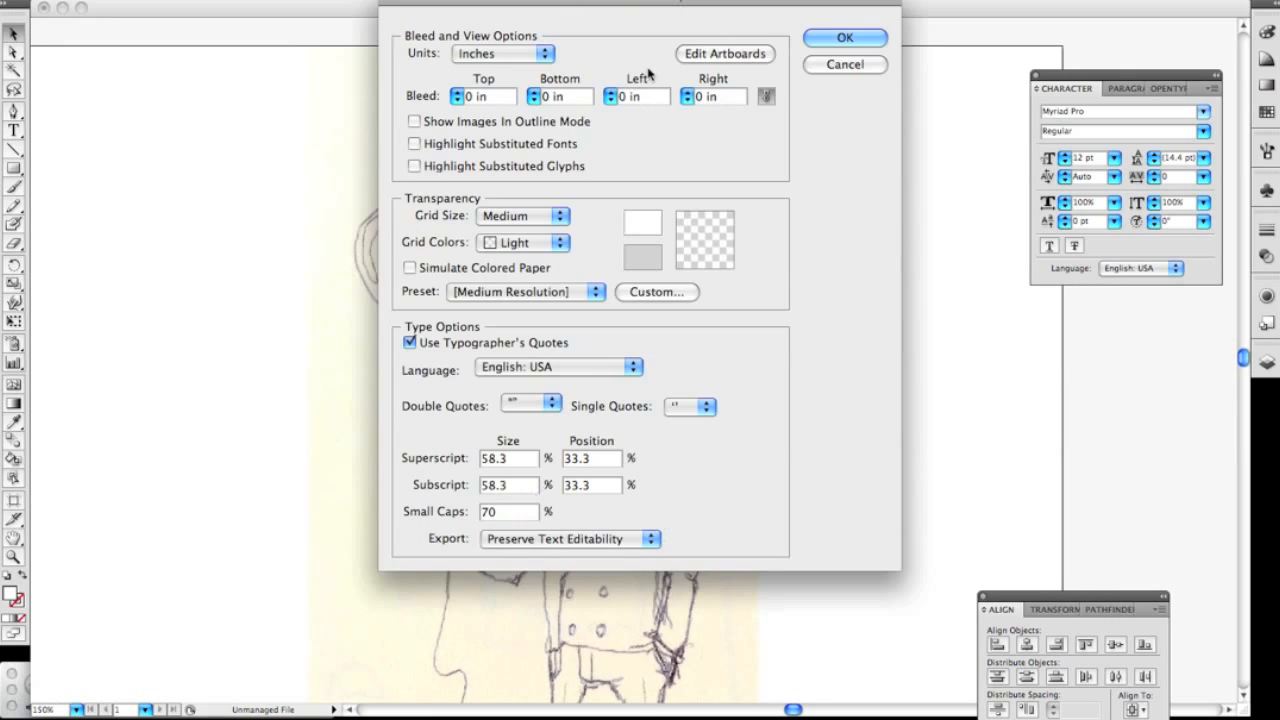
{"action": "left_click", "coordinate": [844, 37]}
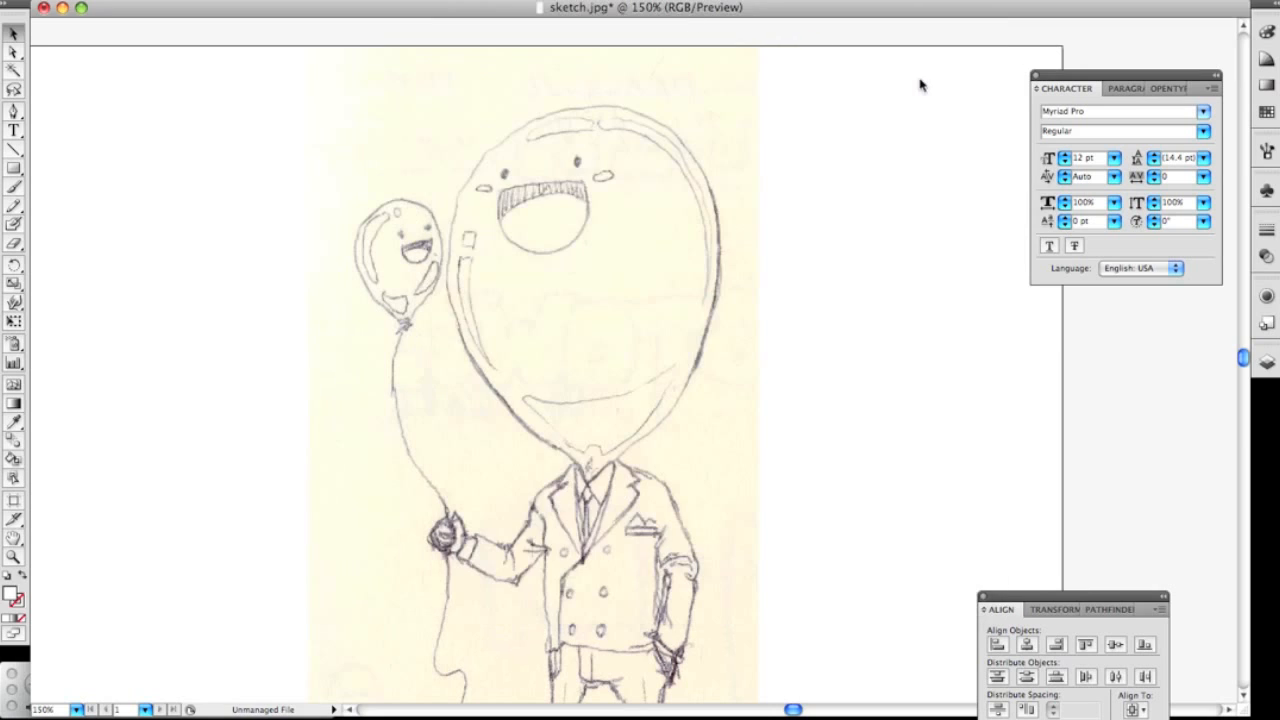
{"action": "left_click", "coordinate": [50, 7]}
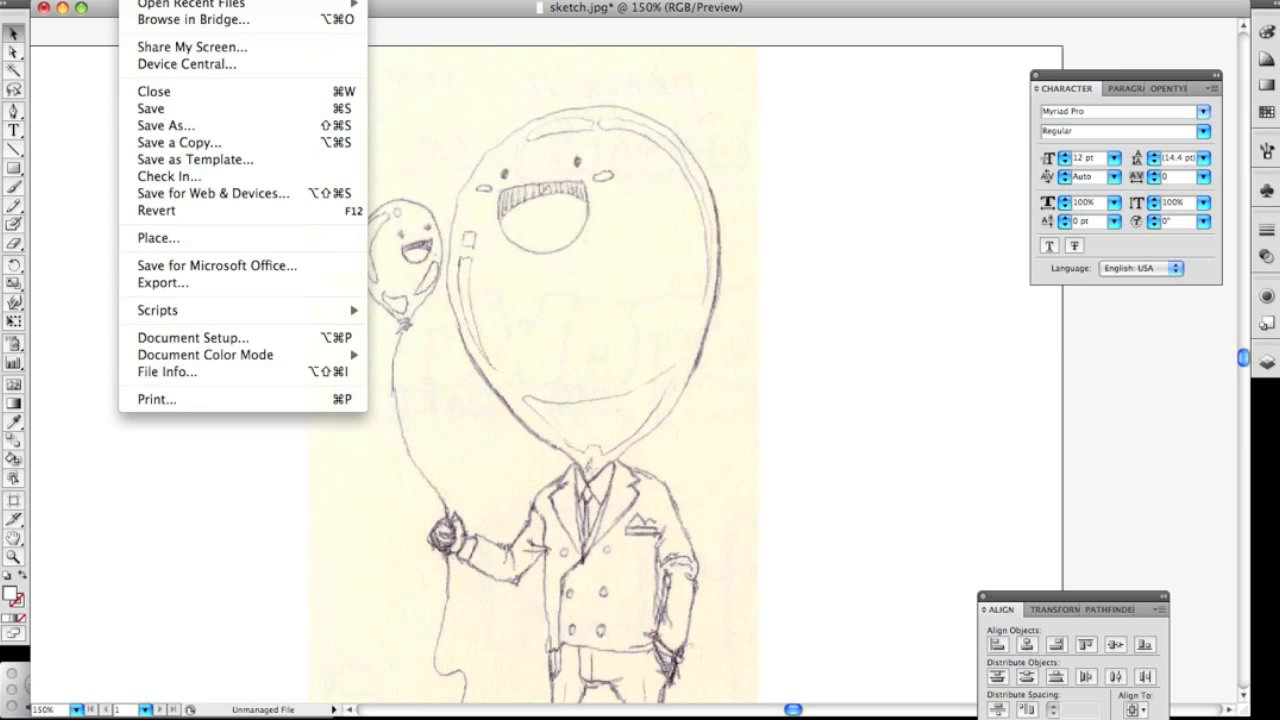
{"action": "mouse_move", "coordinate": [178, 142]}
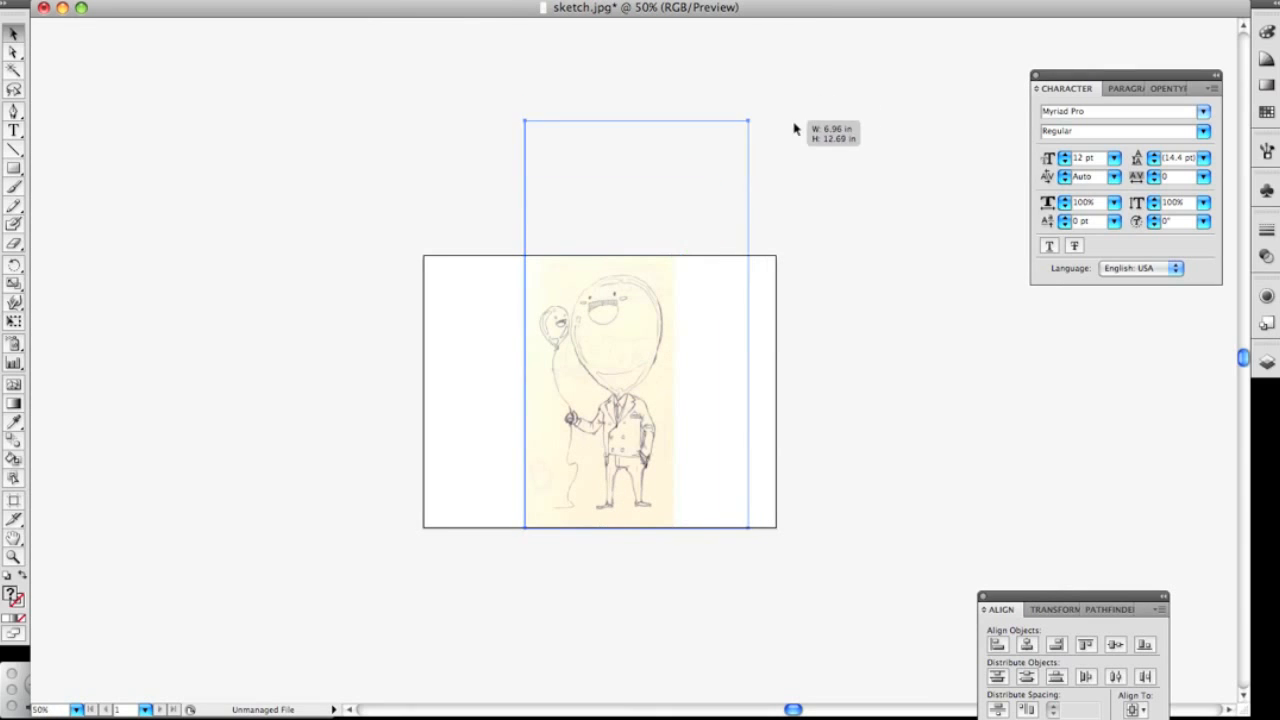
Draw a tall artboard over the sketch and confirm it at about 8.82 by 16.08 inches
{"action": "left_click_drag", "start_coordinate": [745, 520], "coordinate": [448, 660]}
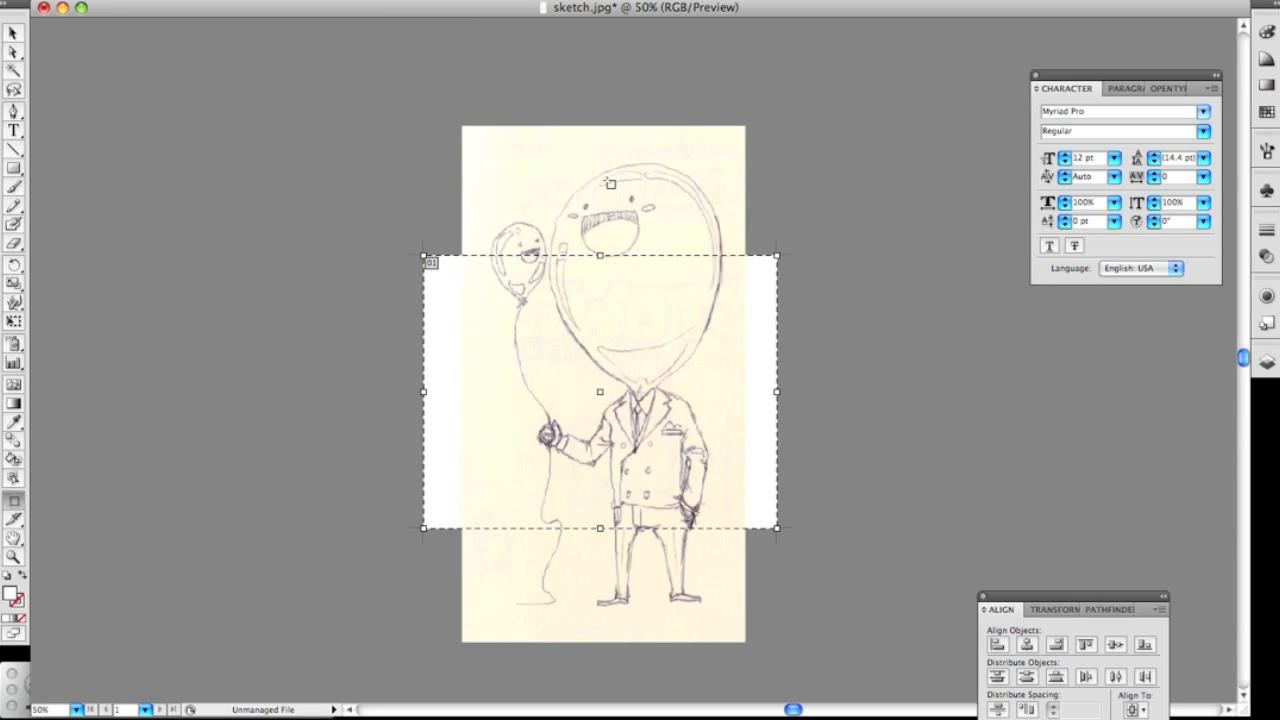
{"action": "mouse_move", "coordinate": [537, 162]}
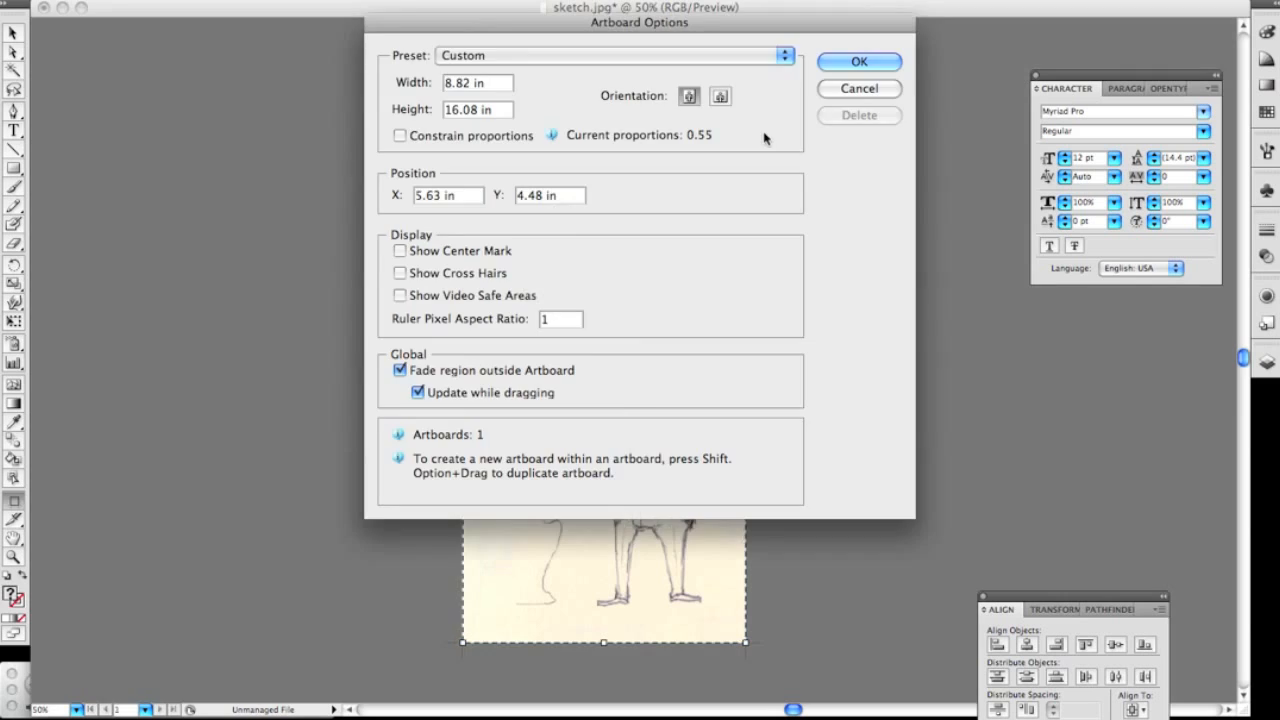
{"action": "left_click", "coordinate": [858, 61]}
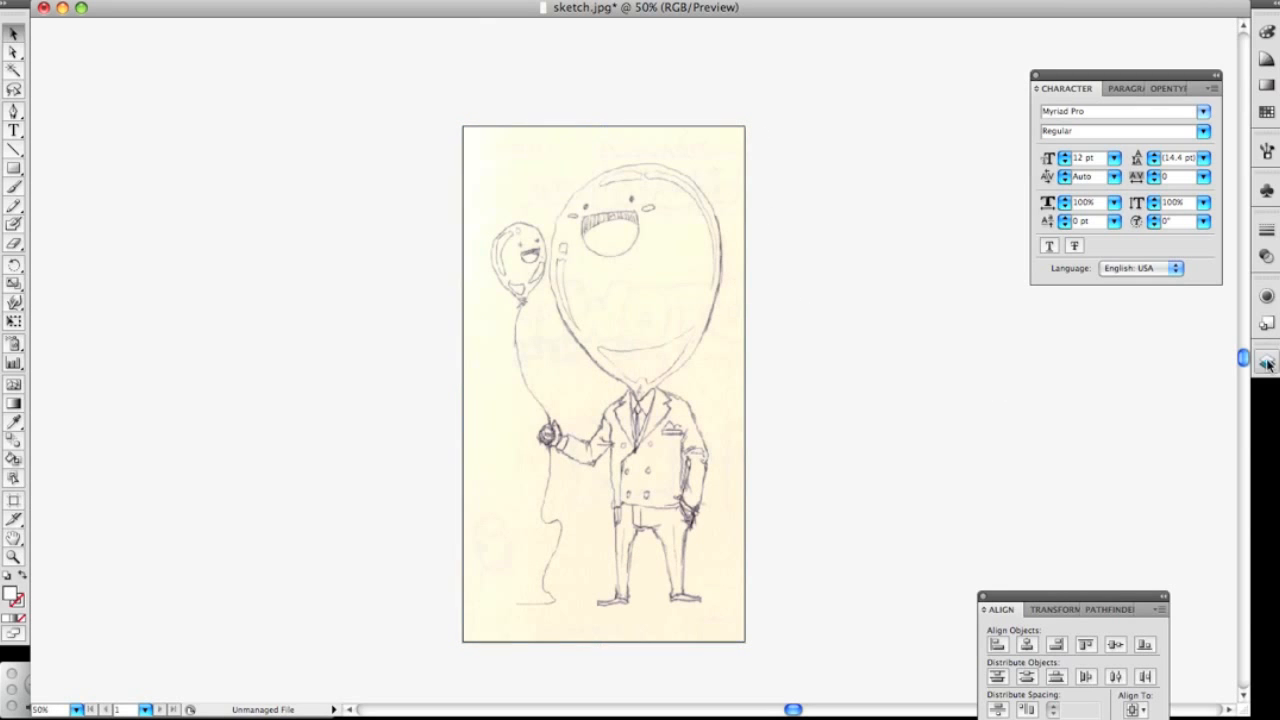
Set Layer 1 to locked with images dimmed to 50%, then create an empty layer above it
{"action": "left_click", "coordinate": [1266, 362]}
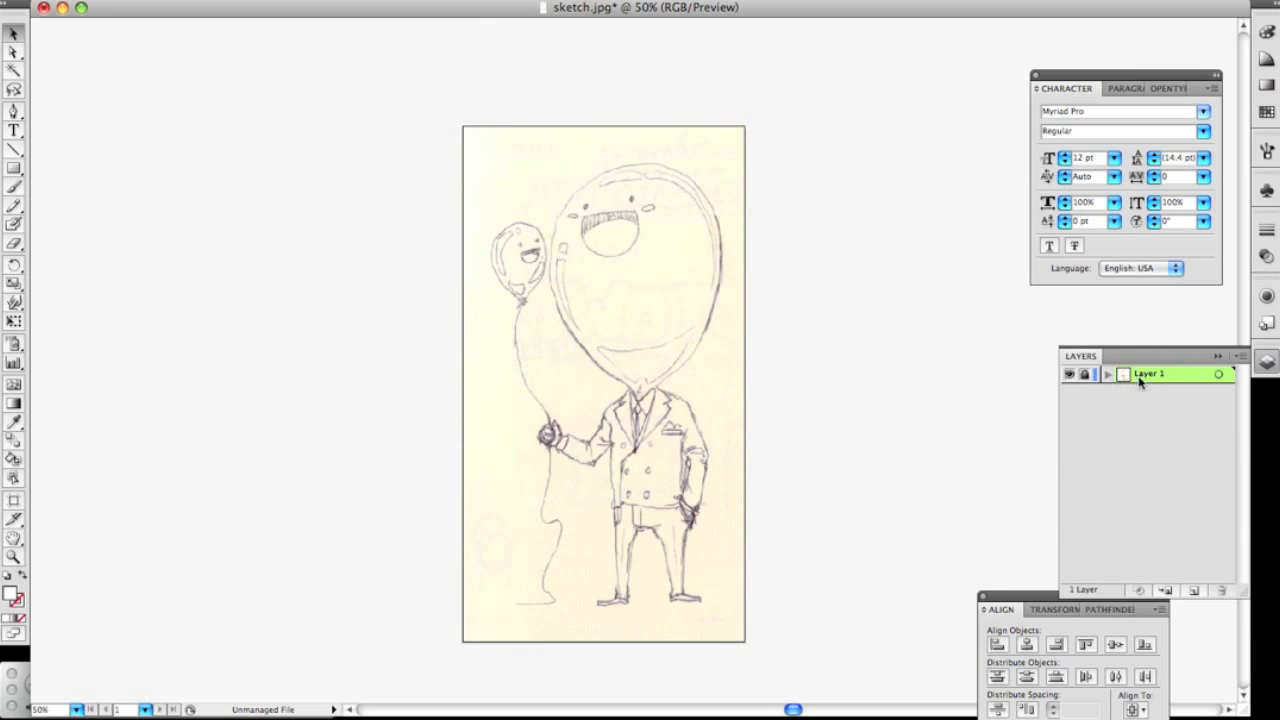
{"action": "double_click", "coordinate": [1149, 373]}
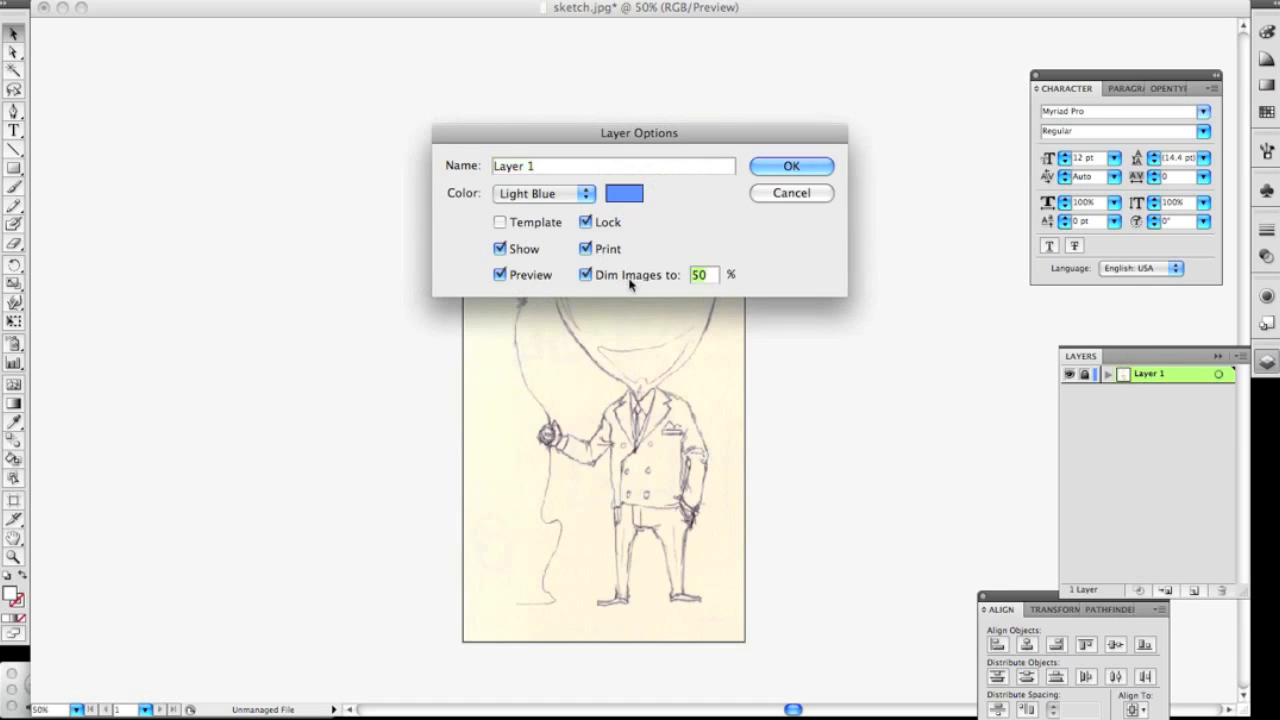
{"action": "left_click", "coordinate": [585, 274]}
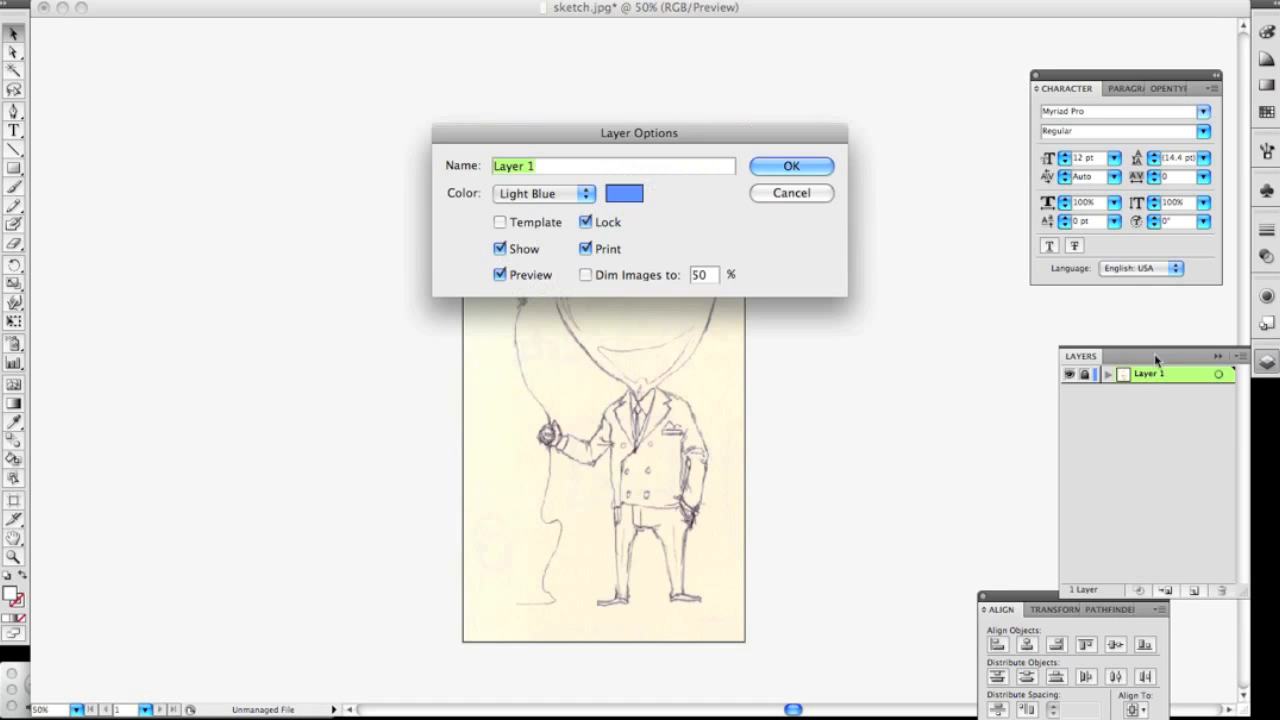
{"action": "left_click", "coordinate": [585, 274]}
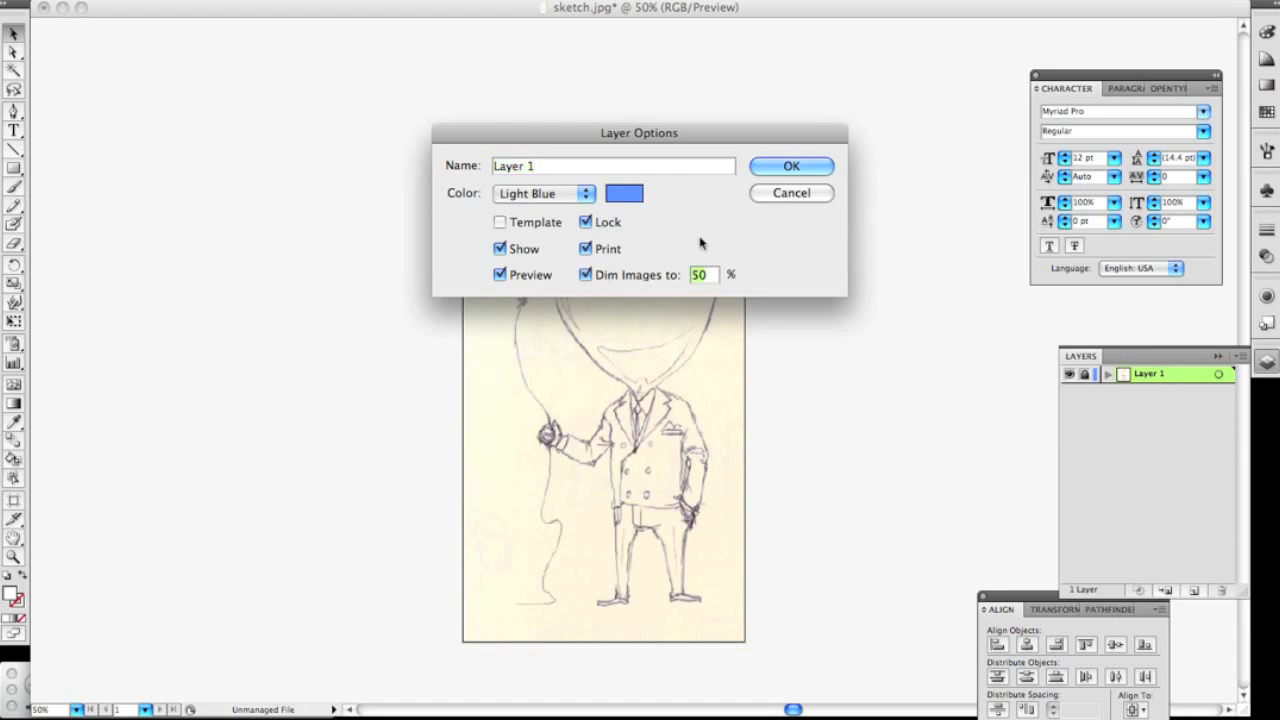
{"action": "left_click", "coordinate": [791, 165]}
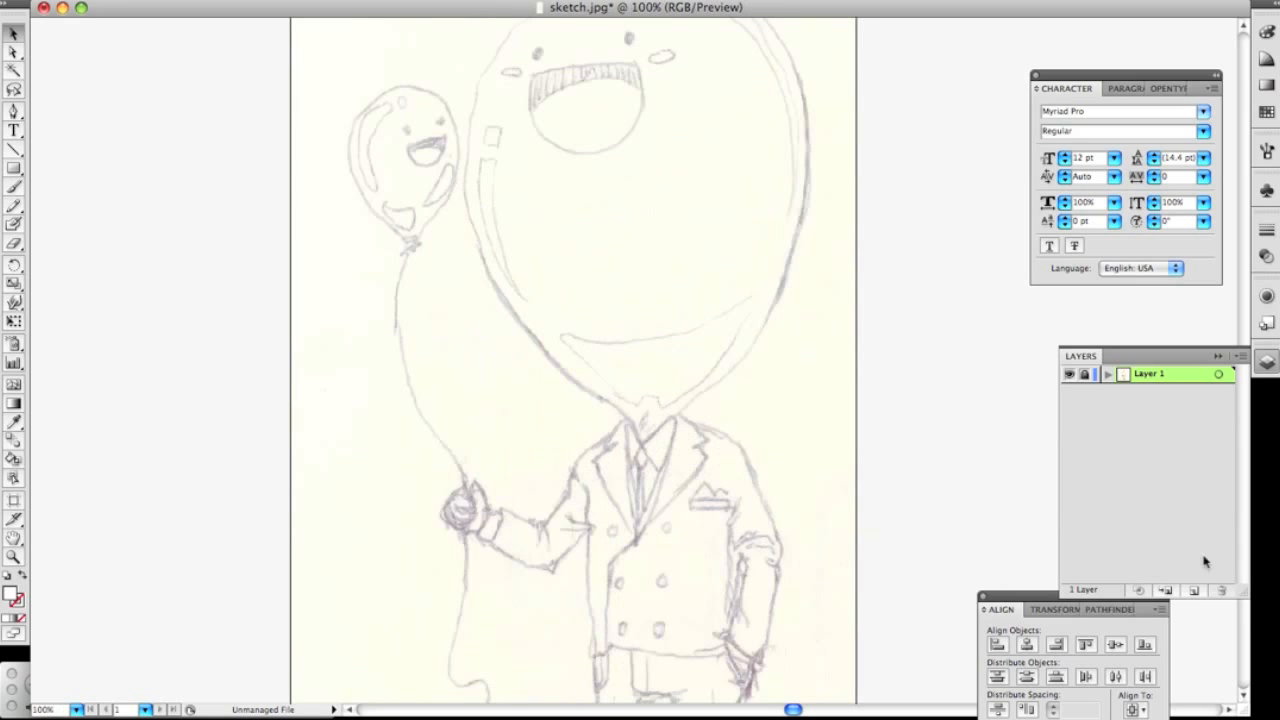
{"action": "left_click", "coordinate": [1165, 590]}
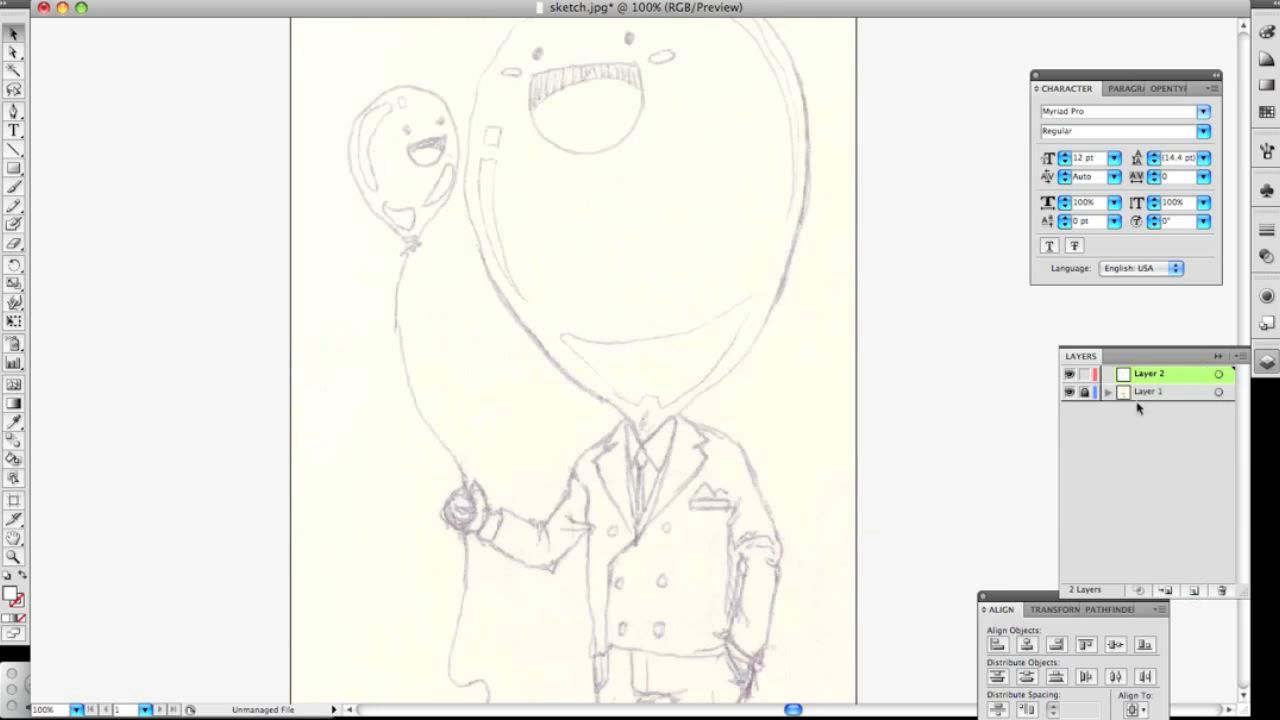
{"action": "mouse_move", "coordinate": [675, 218]}
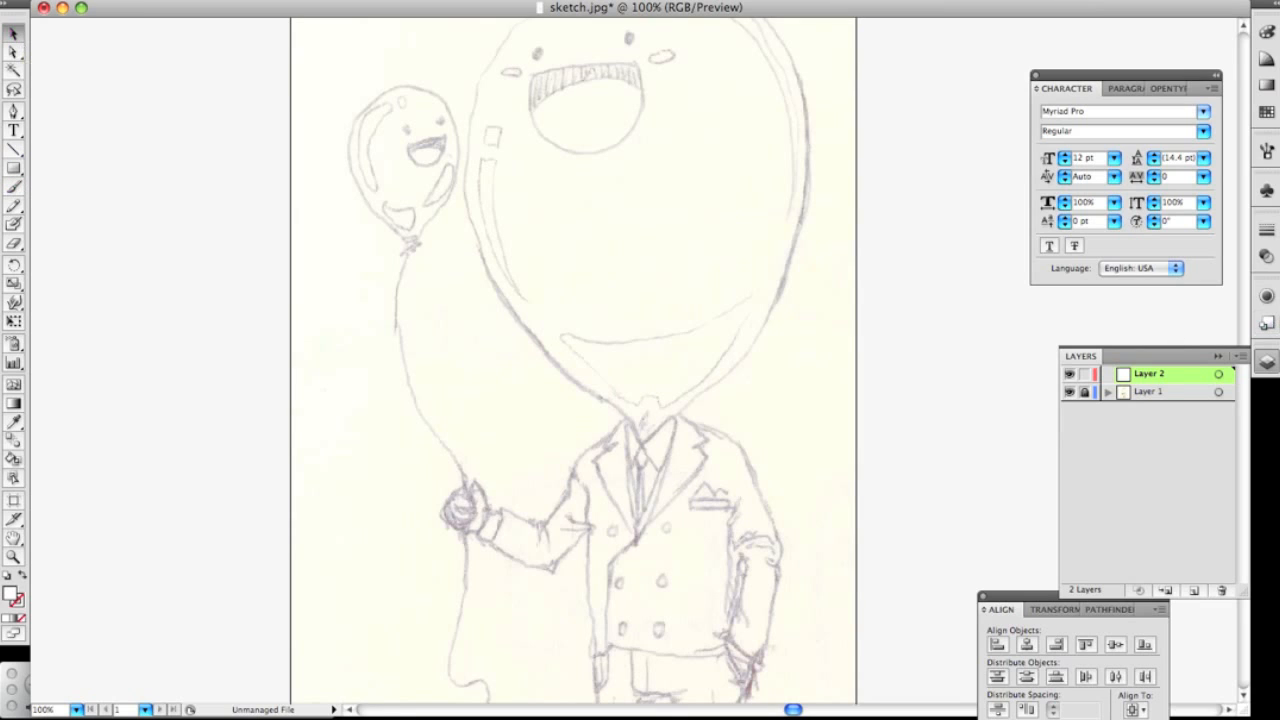
{"action": "mouse_move", "coordinate": [1229, 231]}
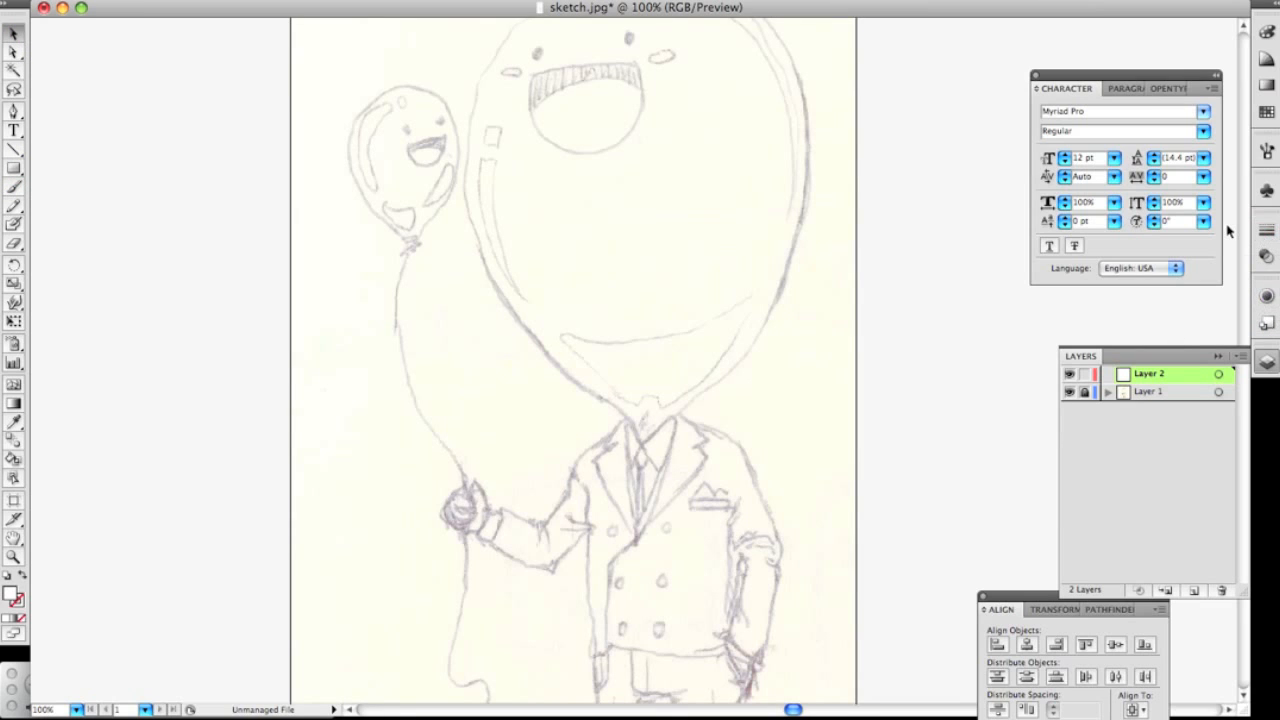
{"action": "mouse_move", "coordinate": [1146, 349]}
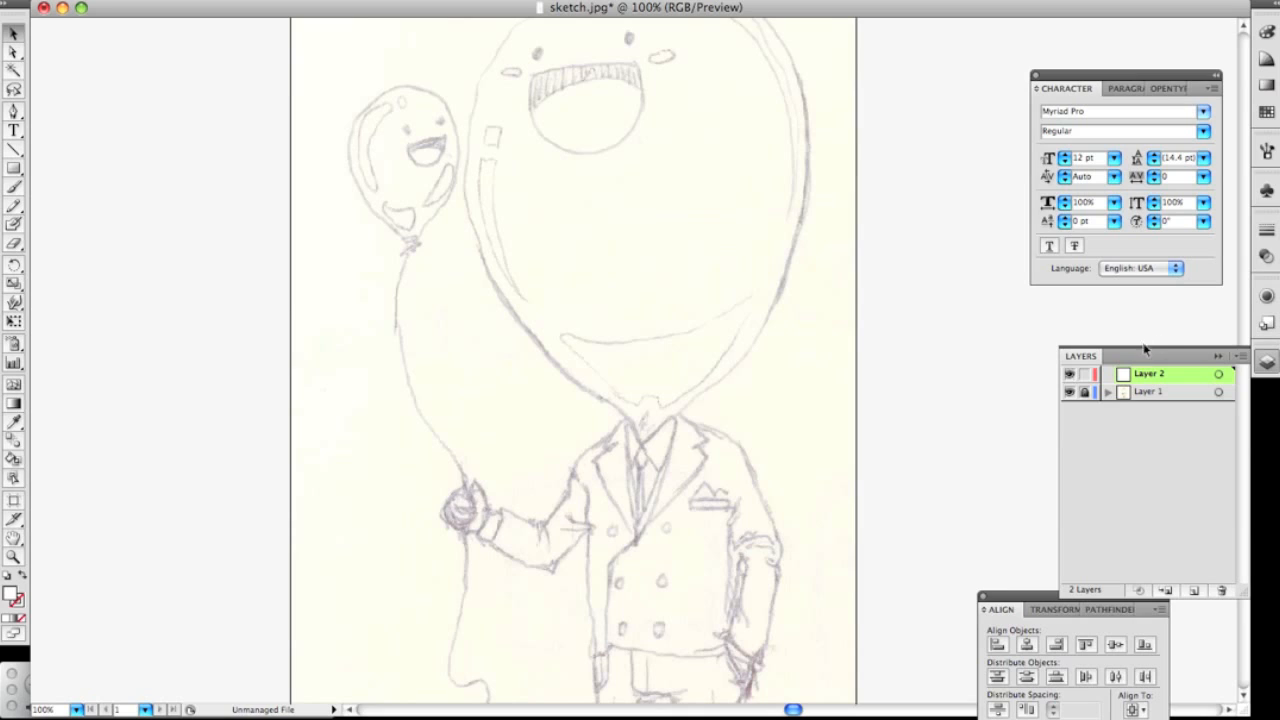
{"action": "mouse_move", "coordinate": [1164, 347]}
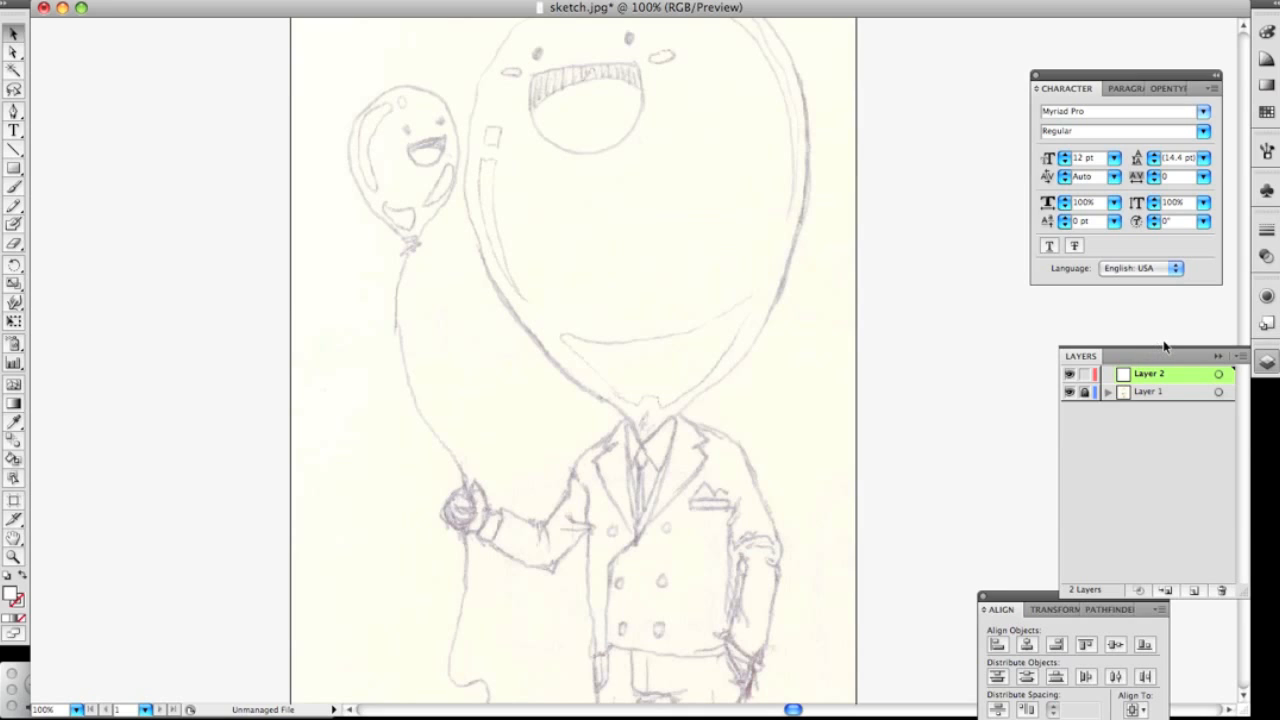
{"action": "mouse_move", "coordinate": [1258, 270]}
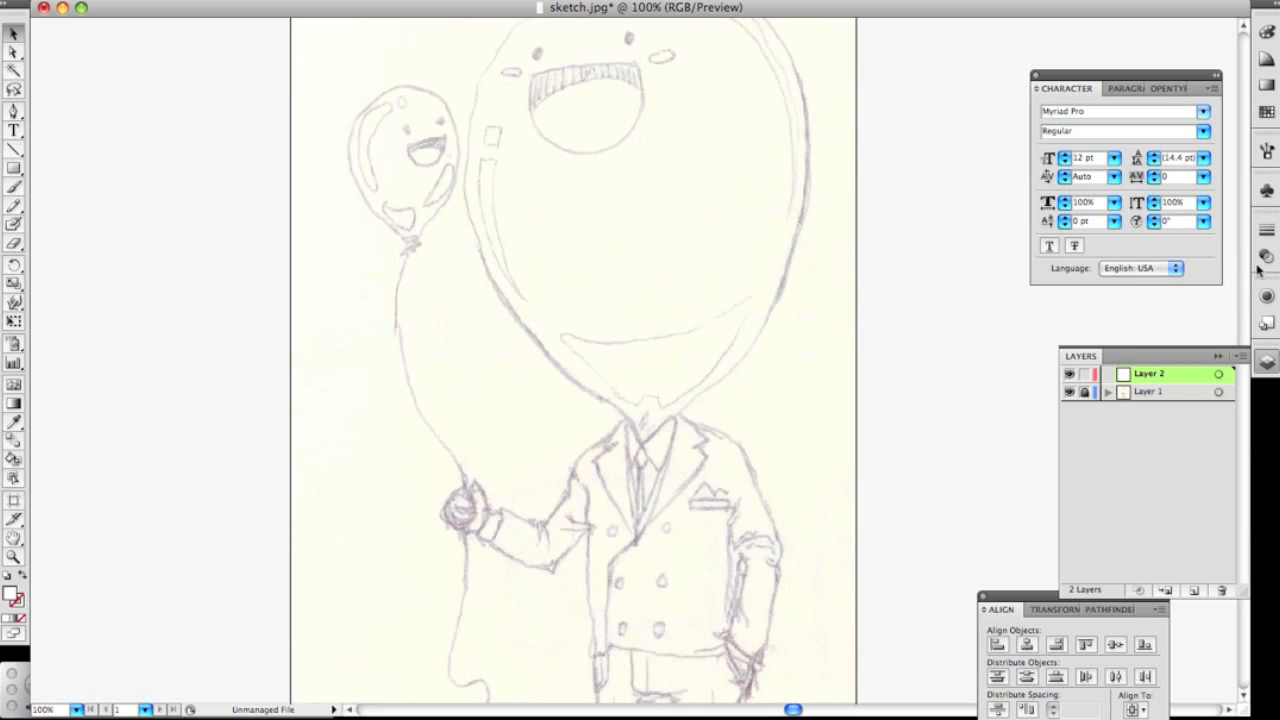
{"action": "mouse_move", "coordinate": [1255, 270]}
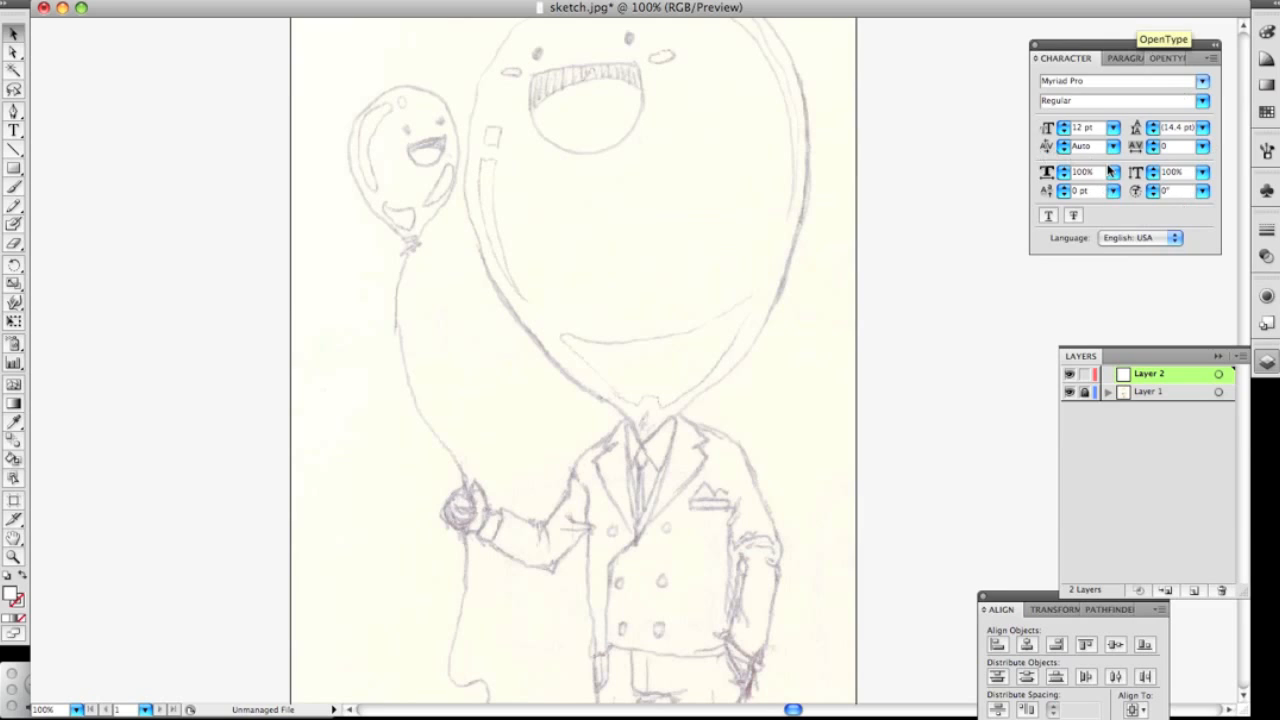
{"action": "mouse_move", "coordinate": [1157, 282]}
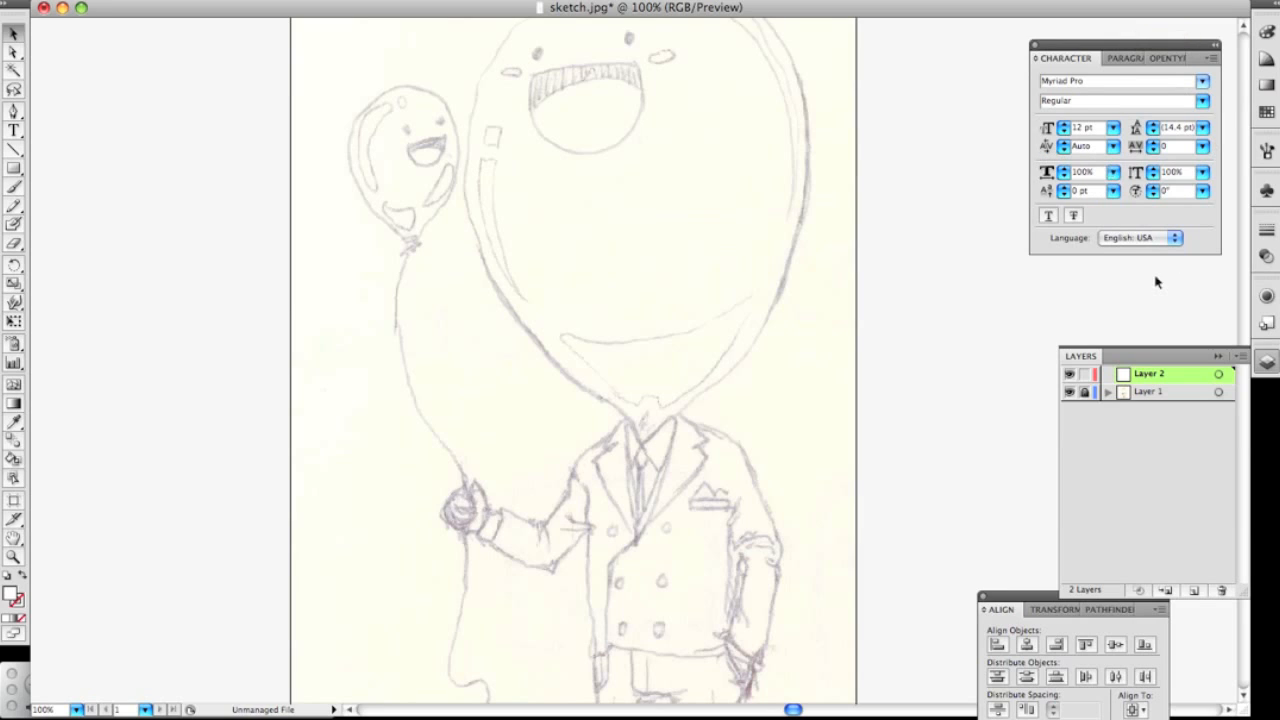
{"action": "mouse_move", "coordinate": [1152, 268]}
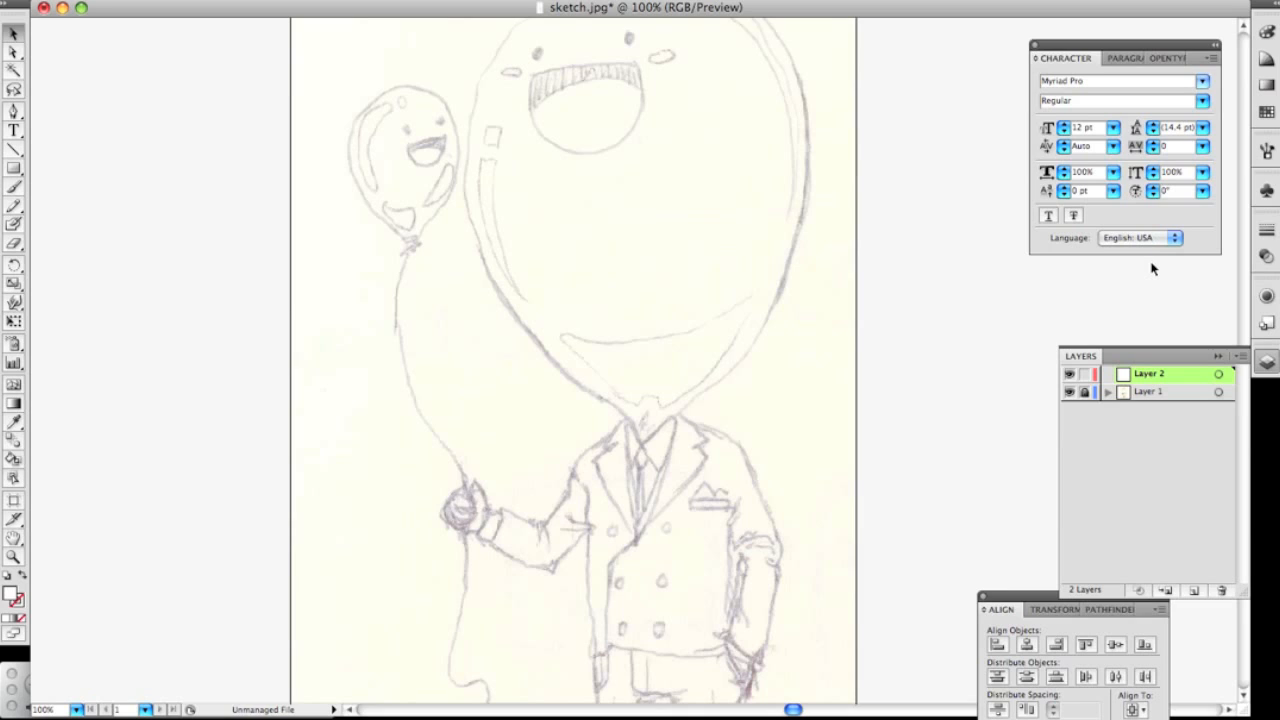
{"action": "mouse_move", "coordinate": [1245, 230]}
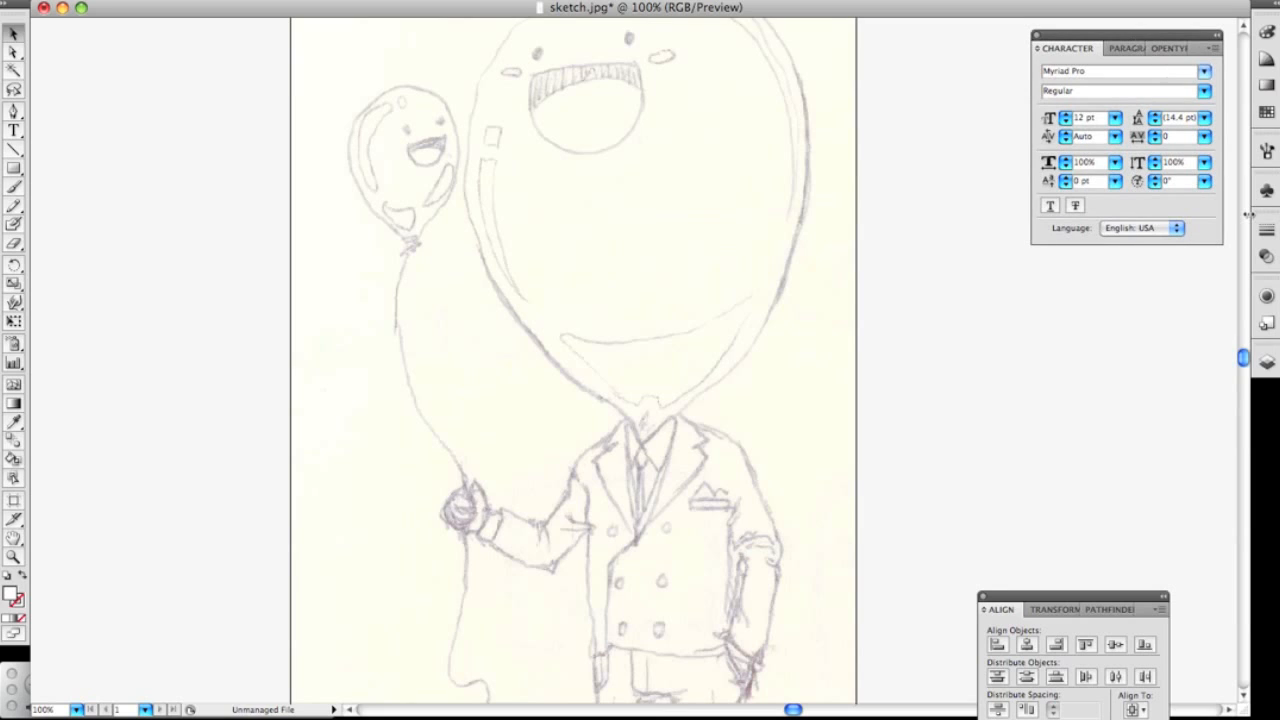
Load the Artistic_Calligraphic brush library and add one of its round brushes to the Brushes panel
{"action": "left_click", "coordinate": [1266, 150]}
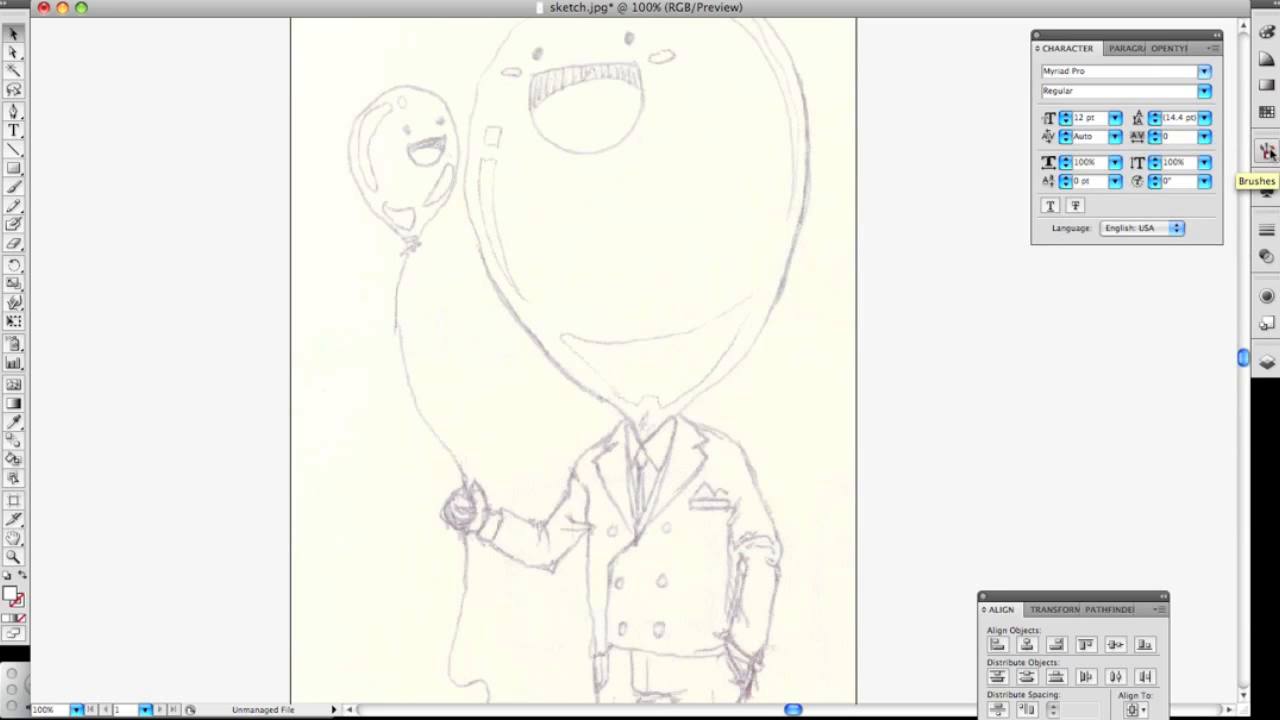
{"action": "left_click", "coordinate": [1267, 150]}
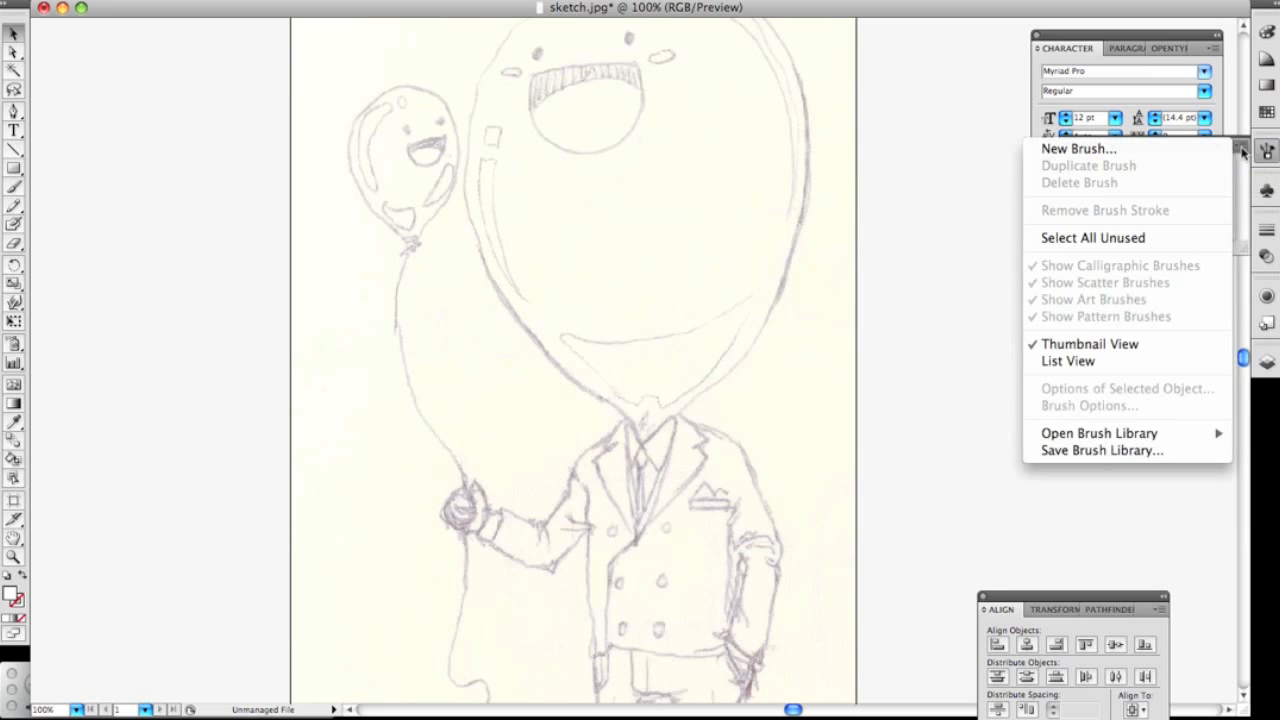
{"action": "left_click", "coordinate": [1240, 147]}
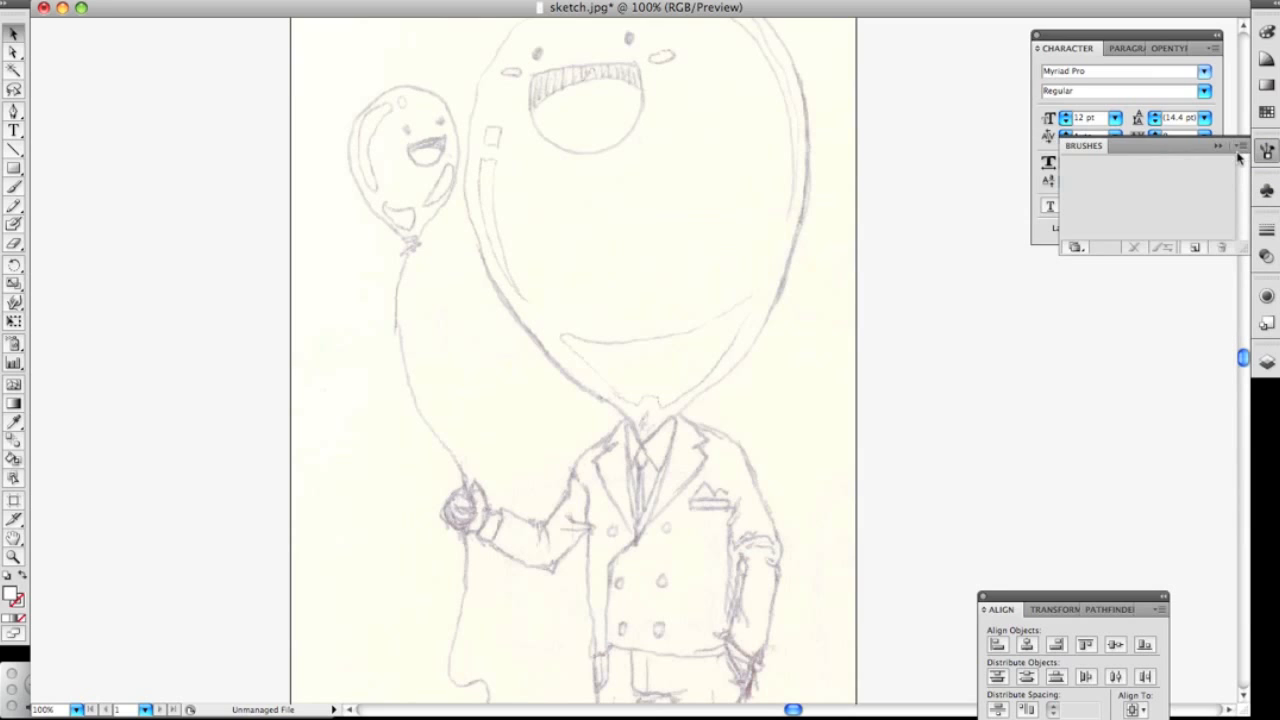
{"action": "left_click", "coordinate": [1240, 147]}
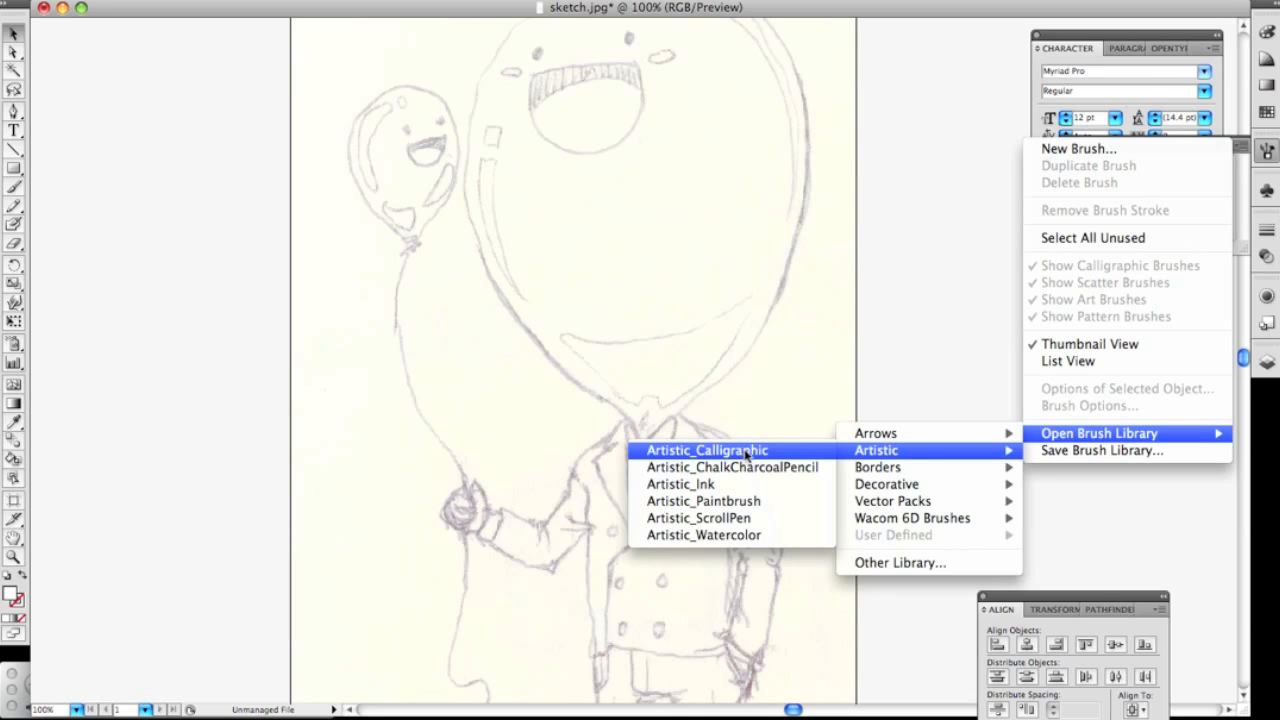
{"action": "left_click", "coordinate": [706, 450]}
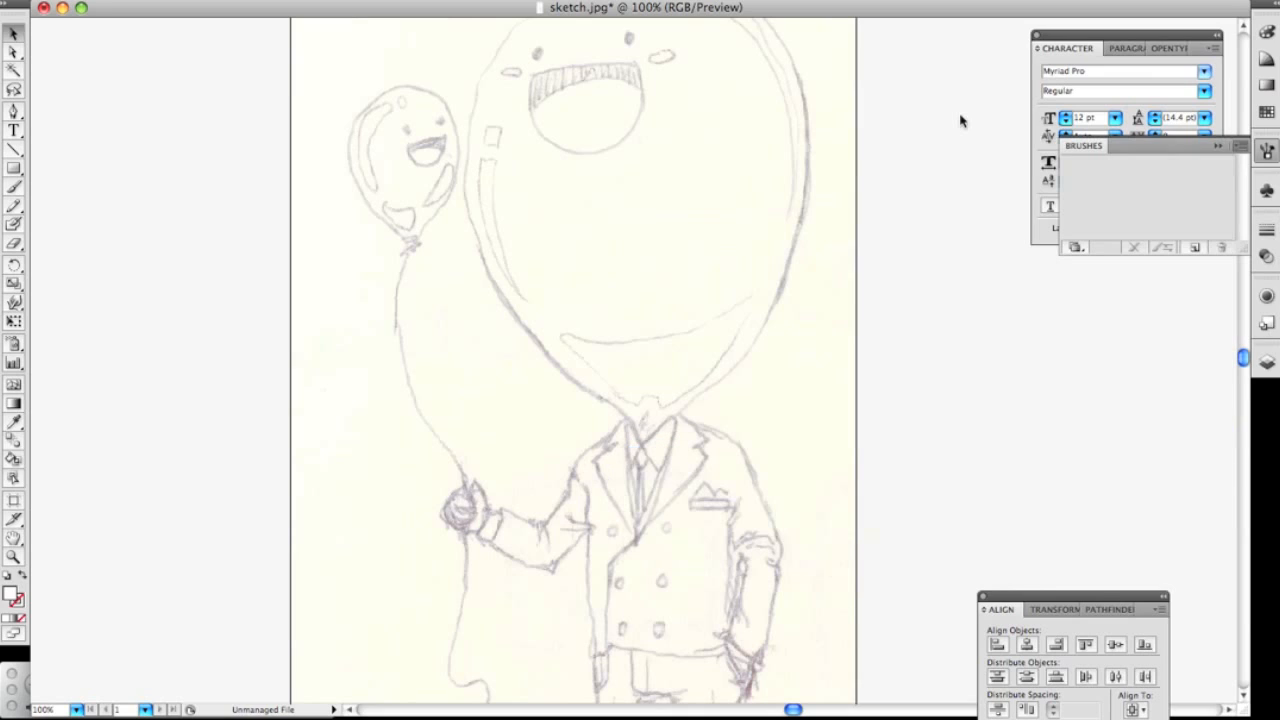
{"action": "mouse_move", "coordinate": [963, 197]}
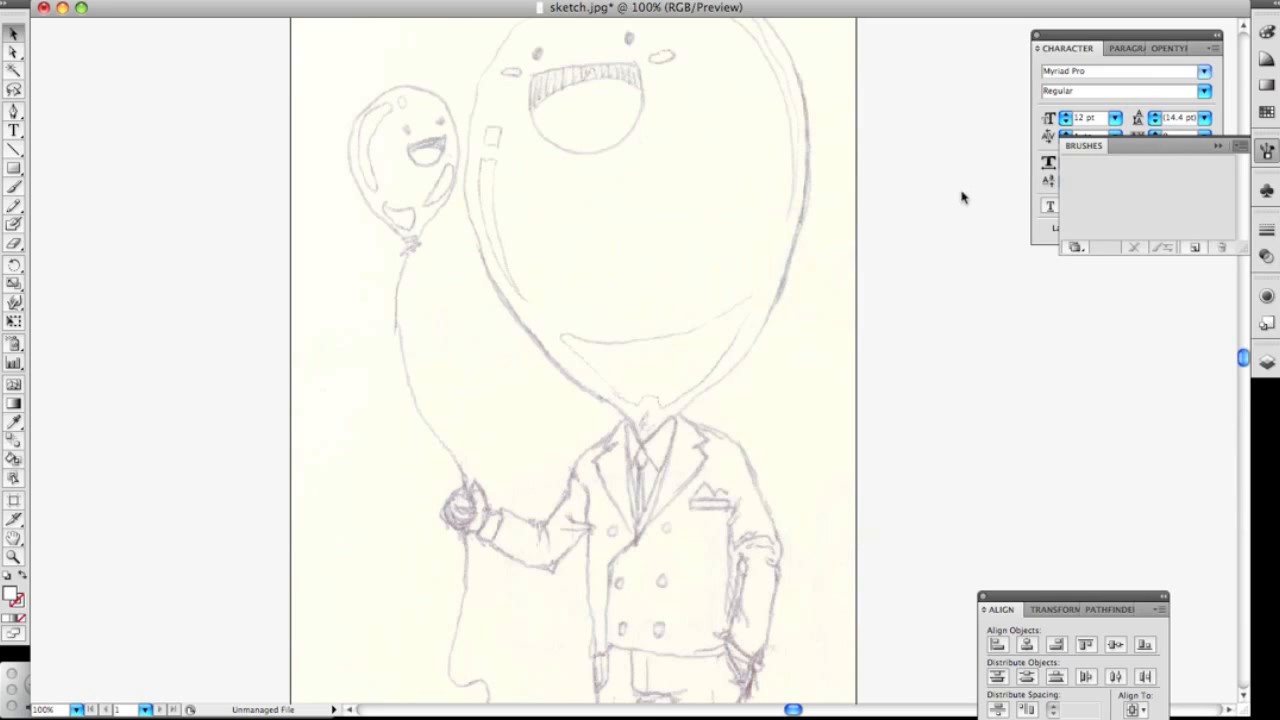
{"action": "mouse_move", "coordinate": [950, 193]}
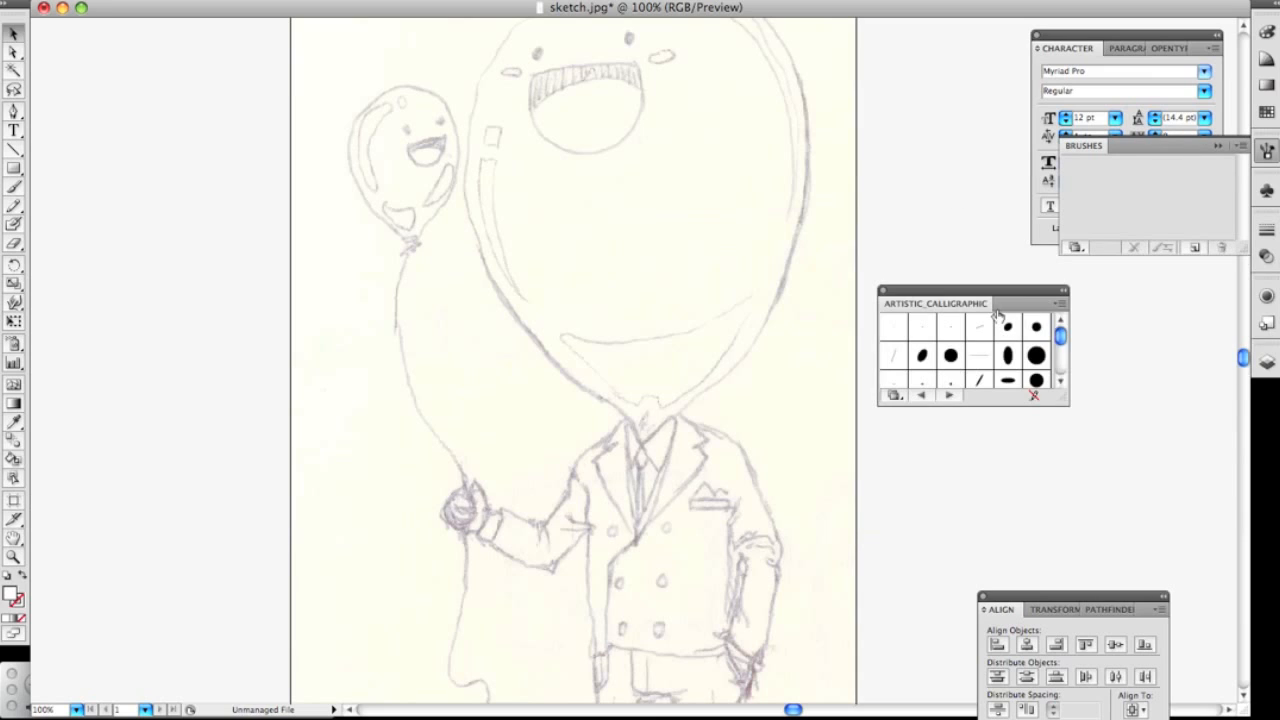
{"action": "scroll", "scroll_direction": "down", "scroll_amount": 3}
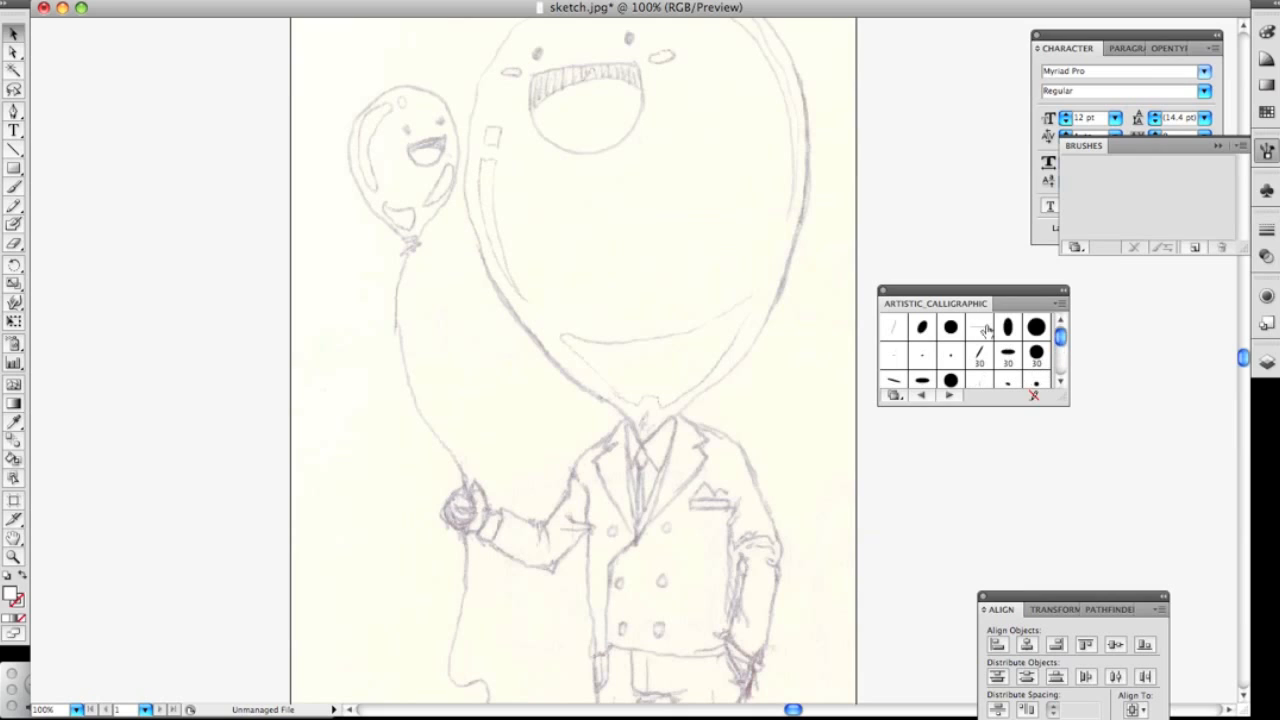
{"action": "left_click", "coordinate": [1037, 327]}
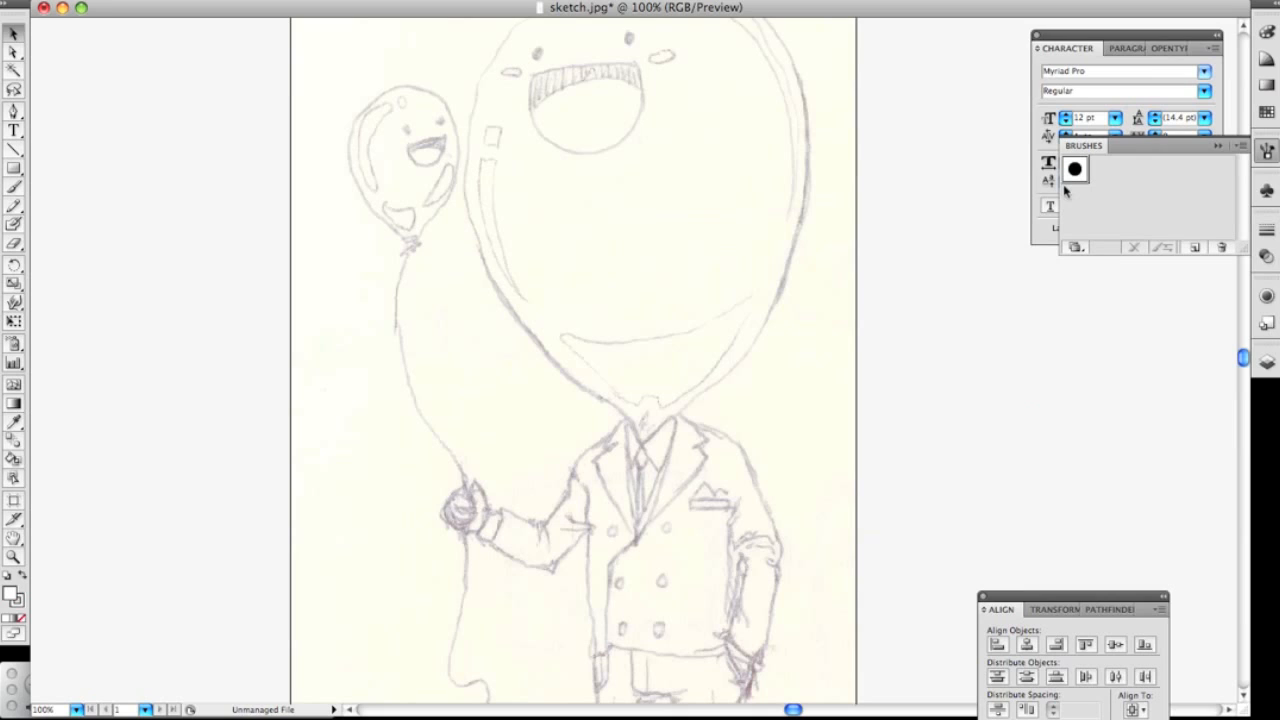
Set the round brush's Diameter to vary by Pressure with 15 pt variation
{"action": "double_click", "coordinate": [1074, 169]}
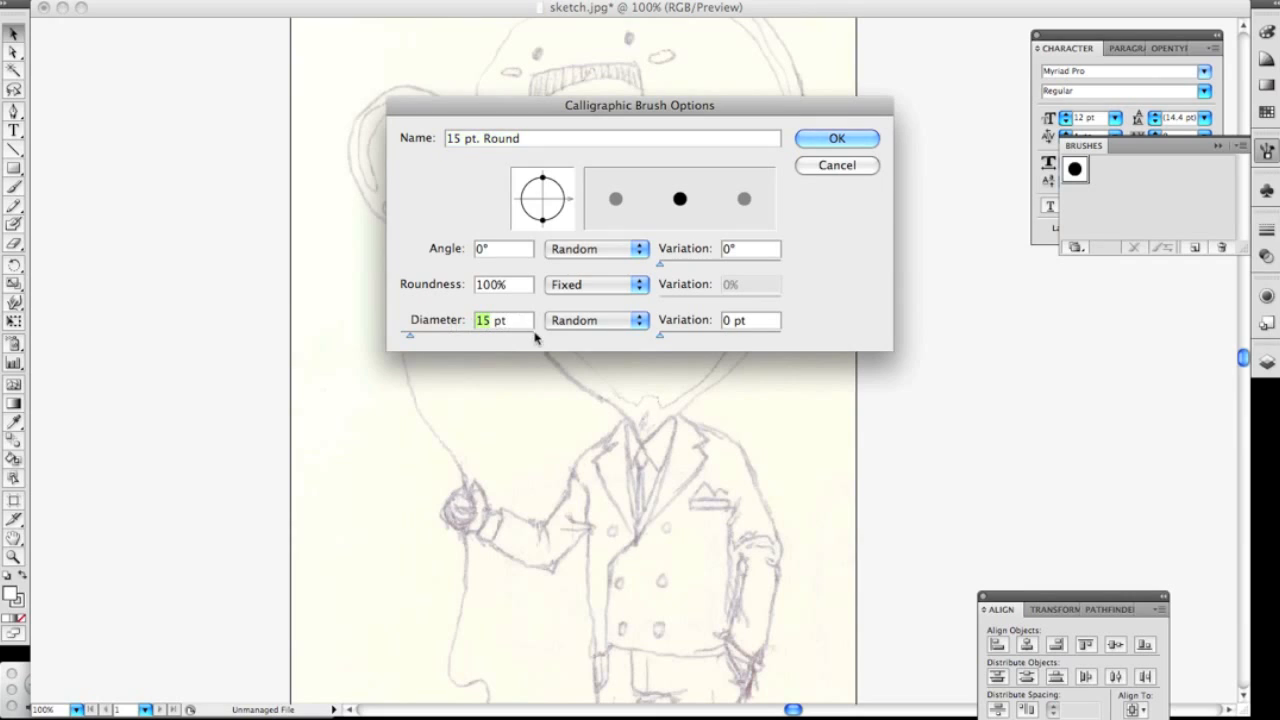
{"action": "mouse_move", "coordinate": [628, 318]}
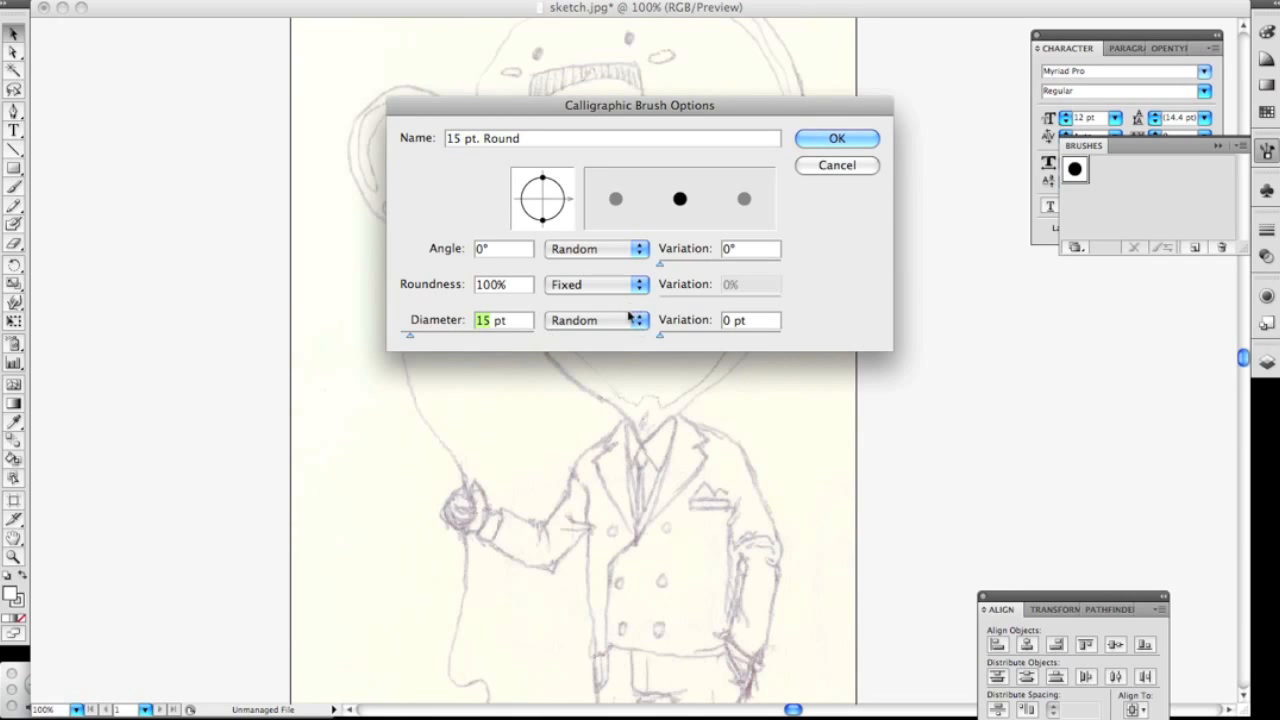
{"action": "left_click", "coordinate": [596, 320]}
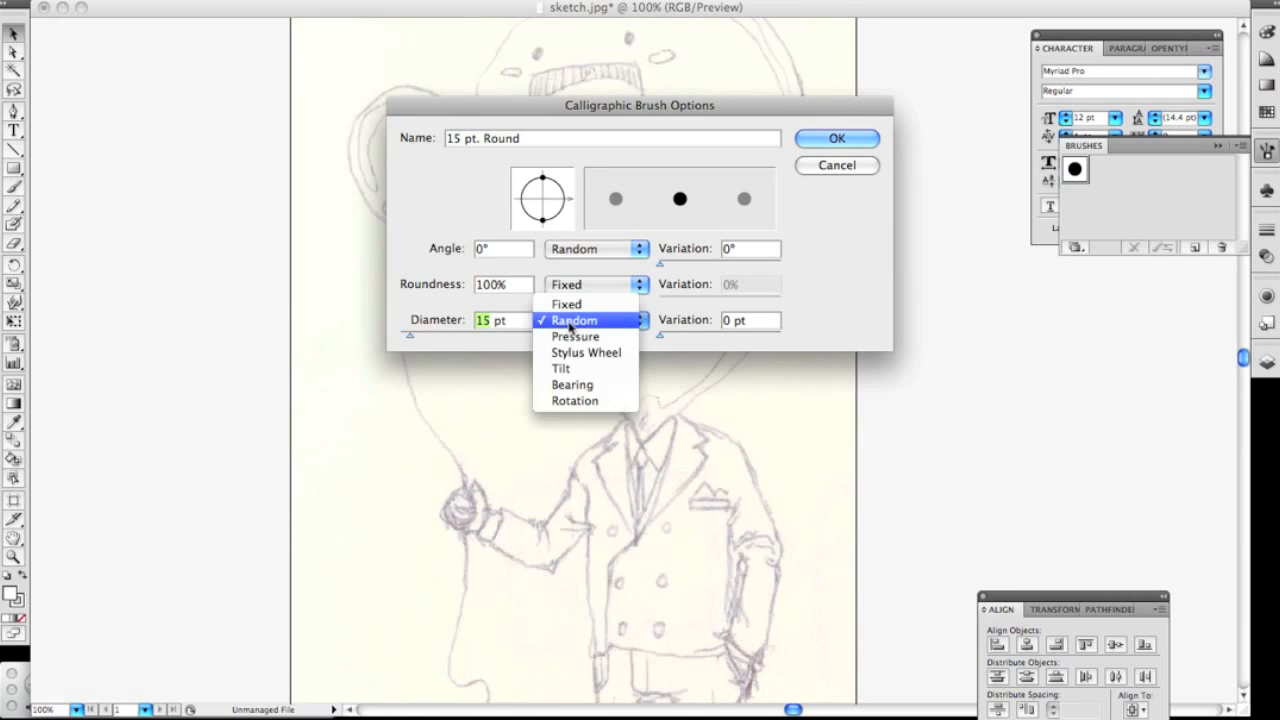
{"action": "left_click", "coordinate": [575, 336]}
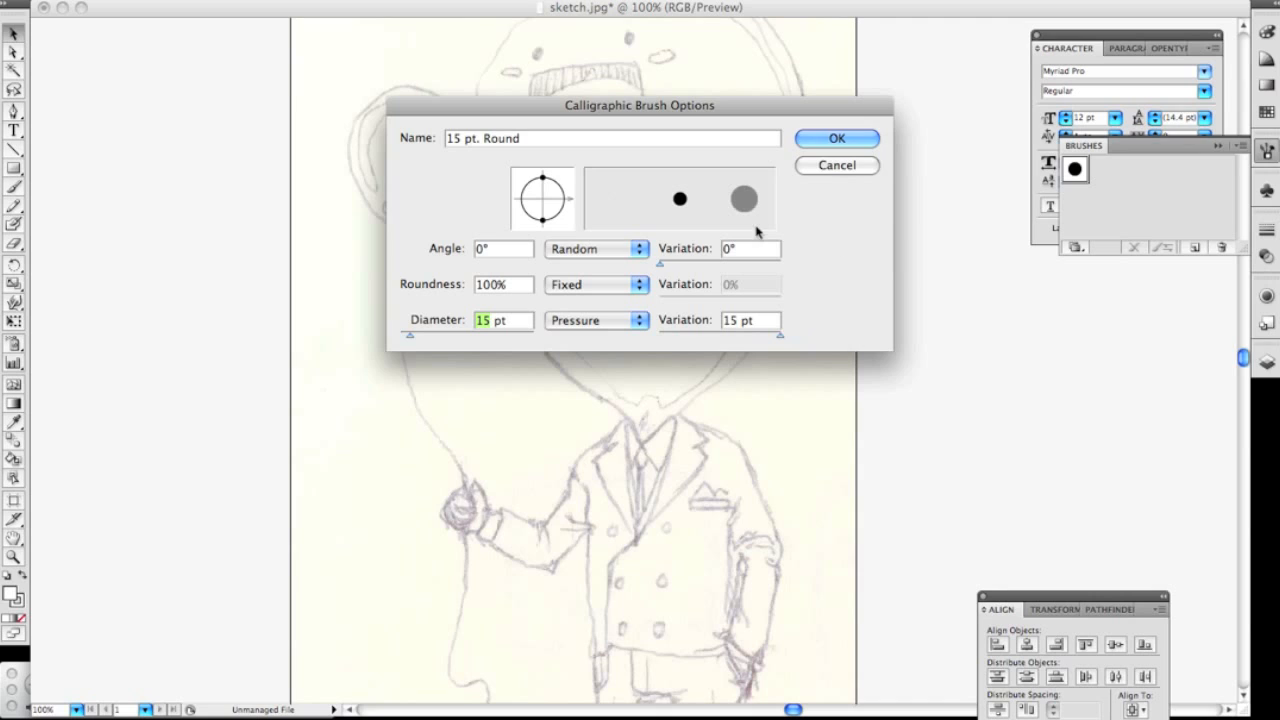
{"action": "mouse_move", "coordinate": [800, 183]}
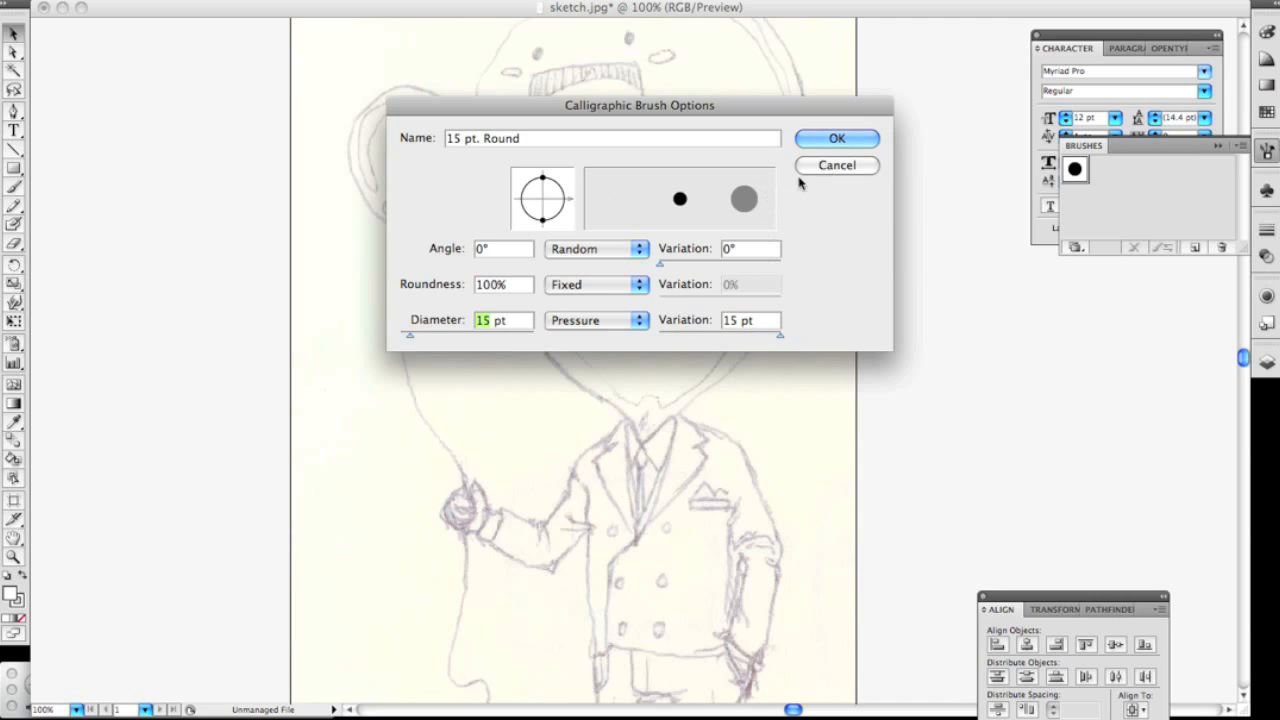
{"action": "left_click", "coordinate": [837, 138]}
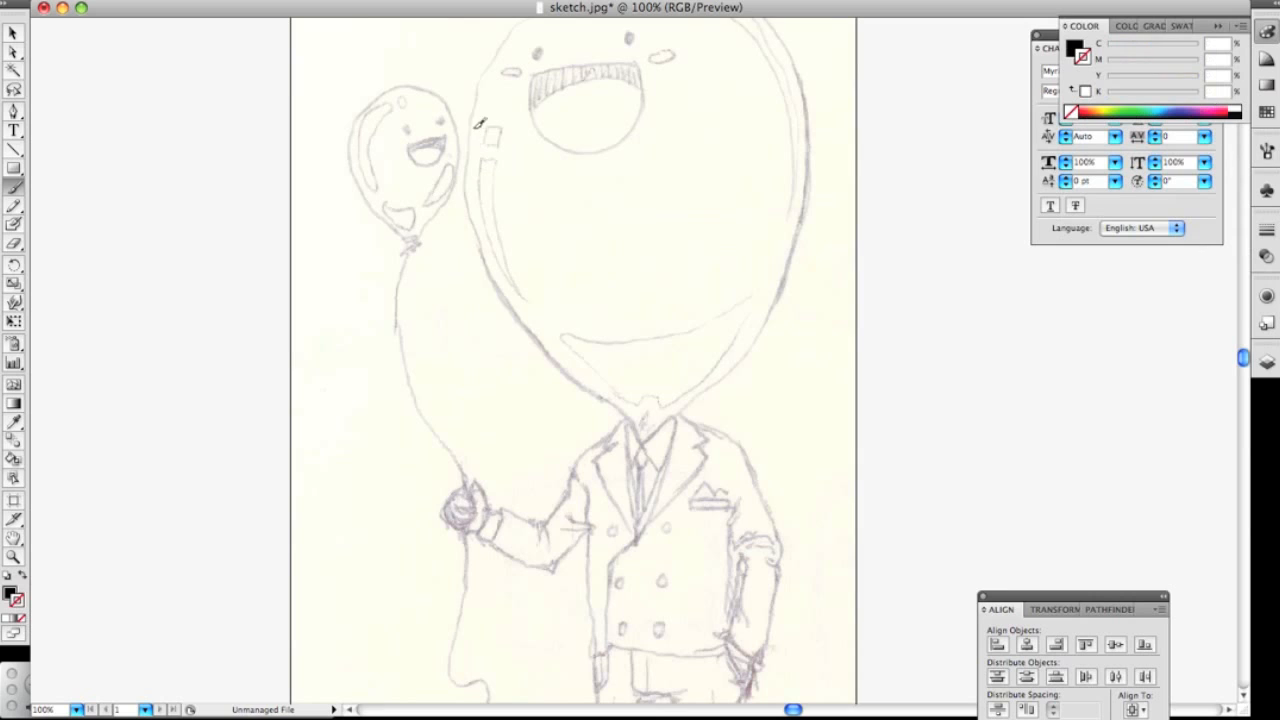
{"action": "left_click_drag", "start_coordinate": [470, 130], "coordinate": [615, 410]}
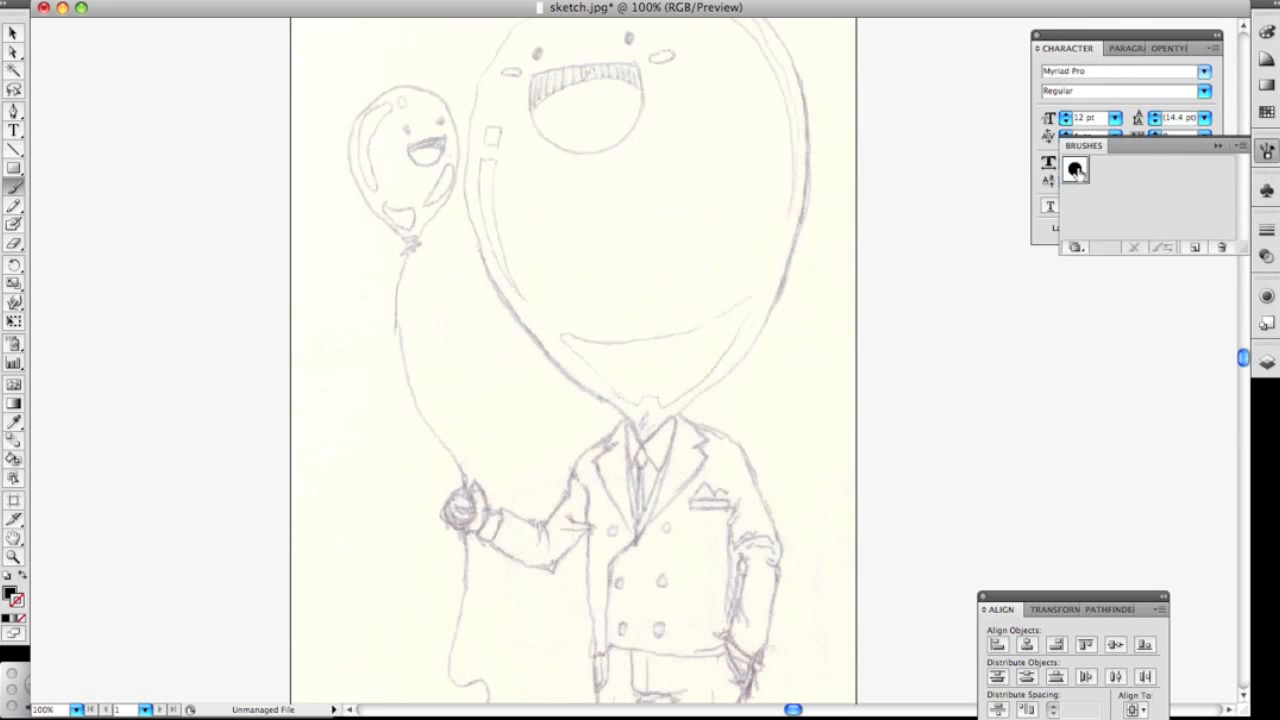
{"action": "double_click", "coordinate": [1074, 168]}
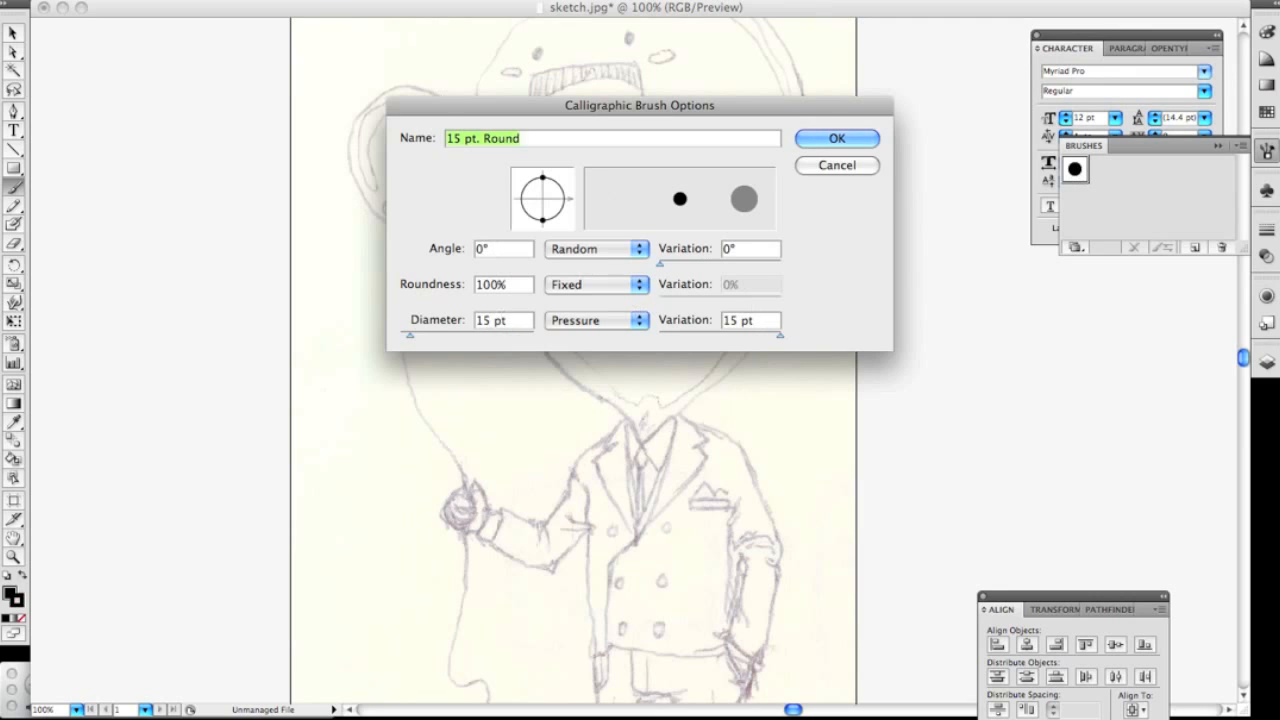
{"action": "left_click", "coordinate": [836, 138]}
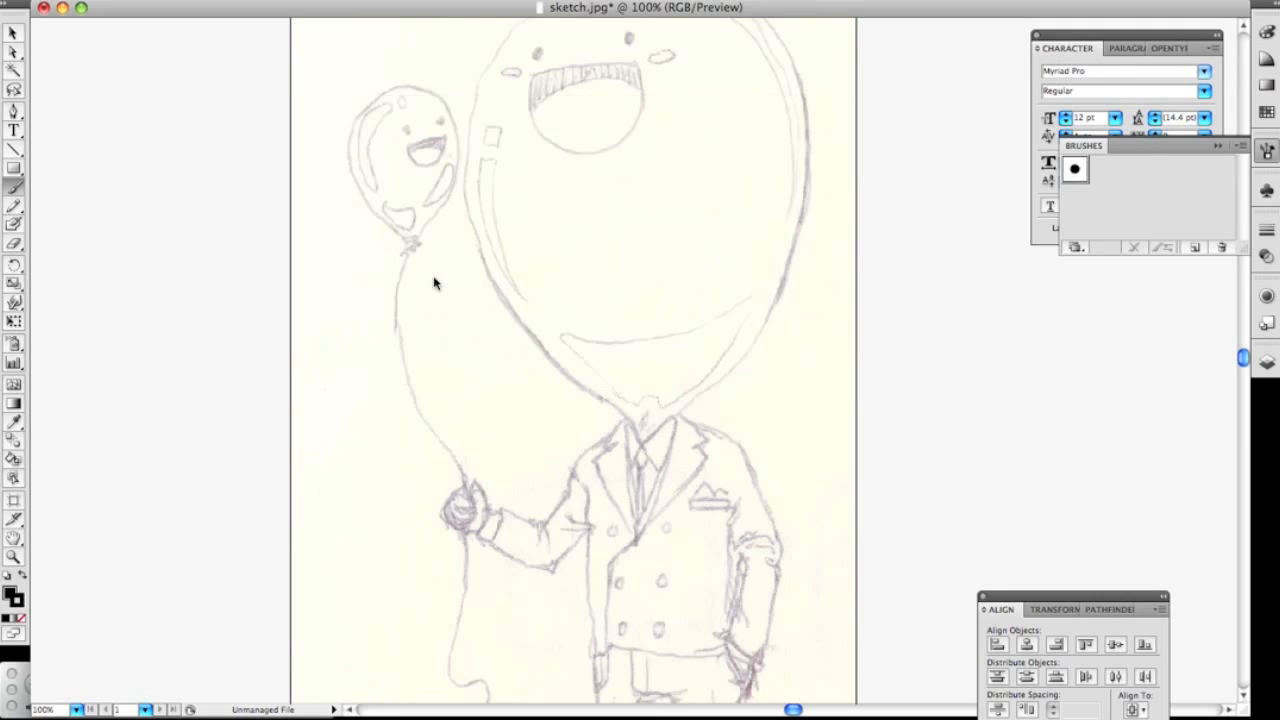
{"action": "left_click_drag", "start_coordinate": [790, 55], "coordinate": [782, 185]}
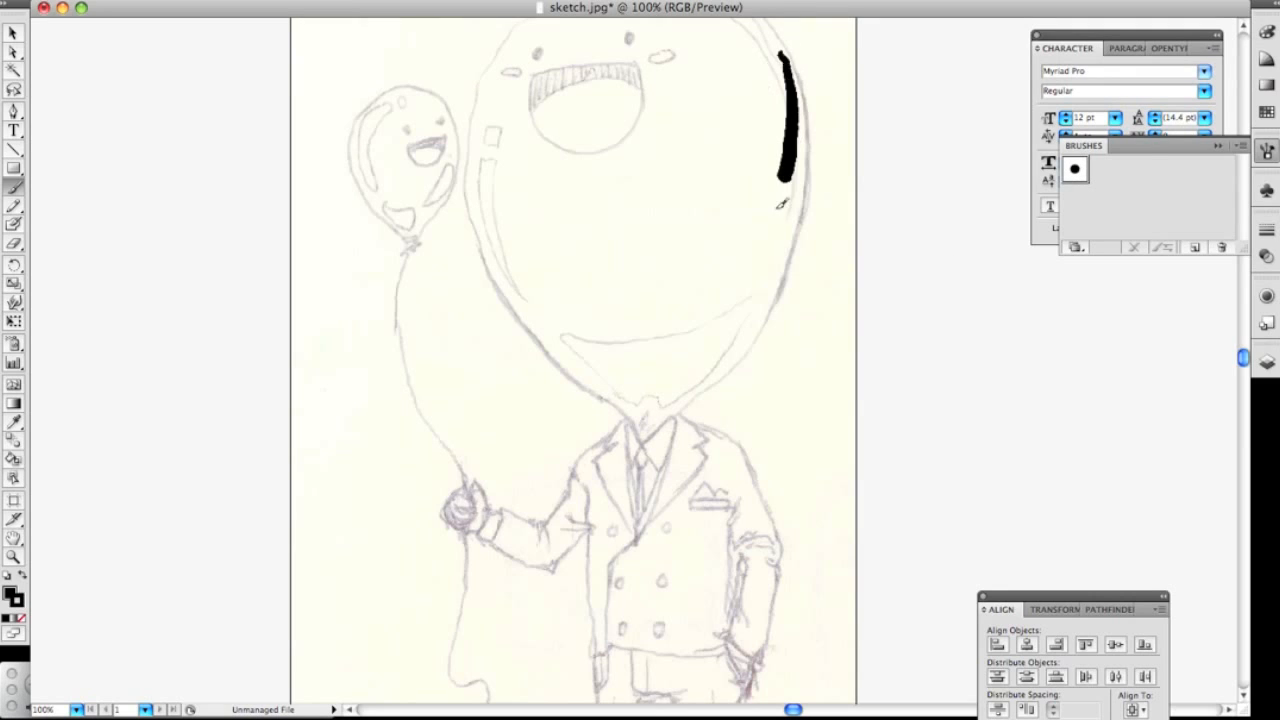
{"action": "left_click_drag", "start_coordinate": [785, 185], "coordinate": [620, 510]}
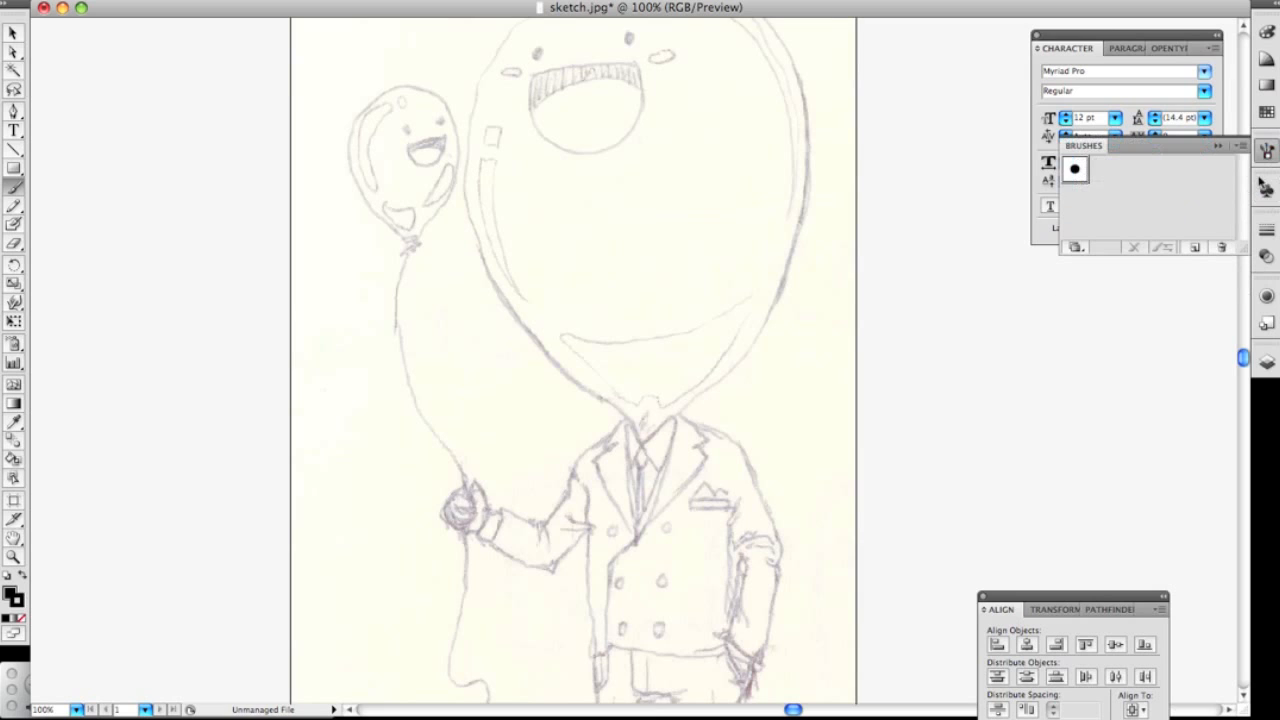
Add another round brush from the Artistic_Calligraphic library to the document
{"action": "left_click", "coordinate": [1218, 145]}
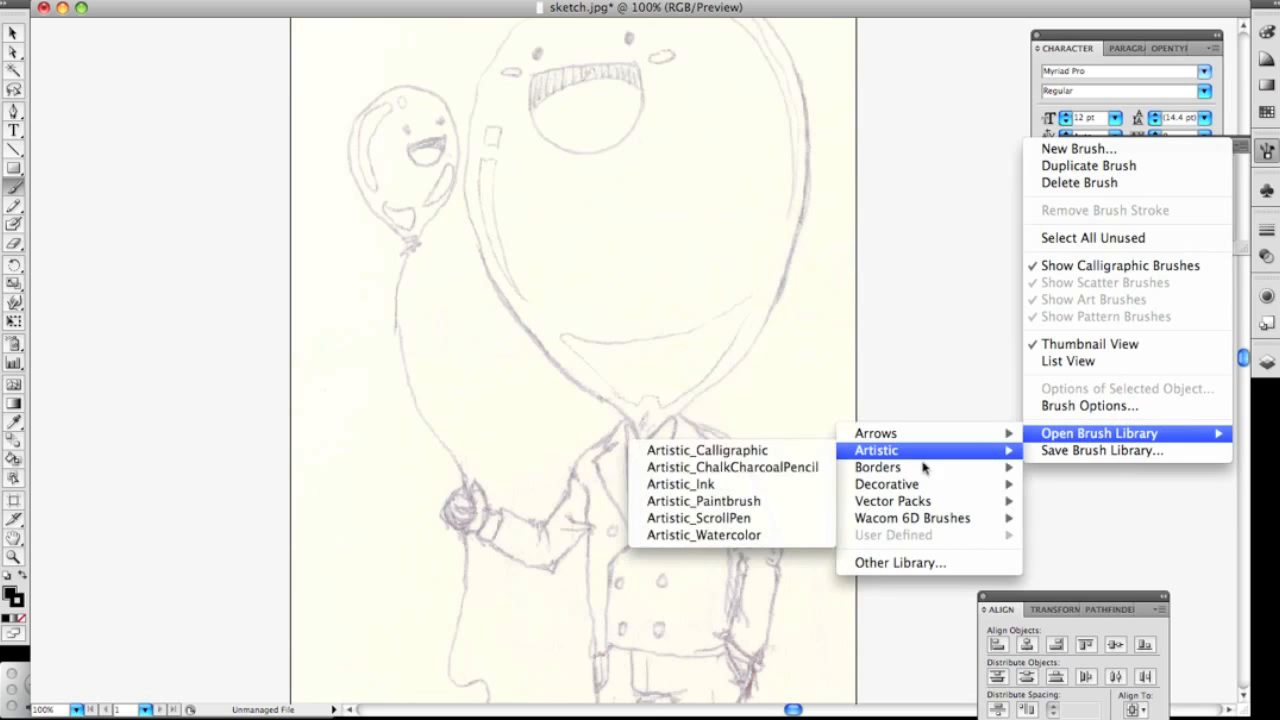
{"action": "left_click", "coordinate": [707, 450]}
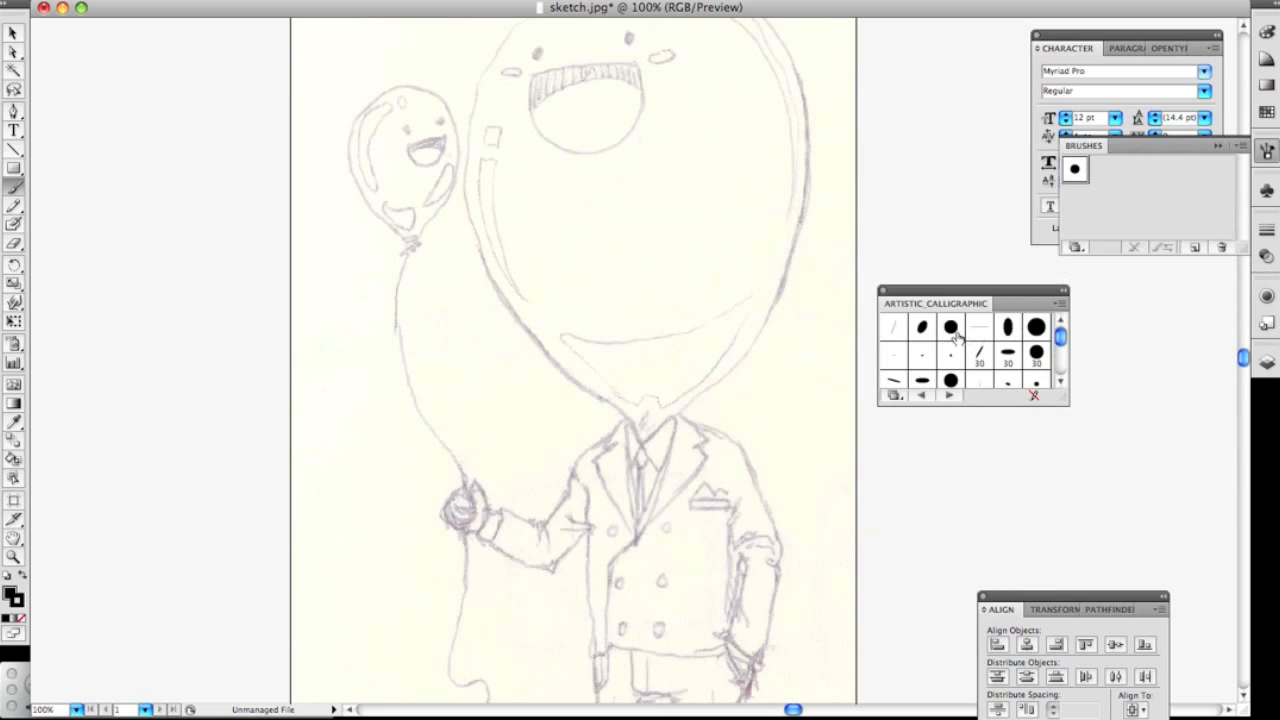
{"action": "left_click", "coordinate": [950, 328]}
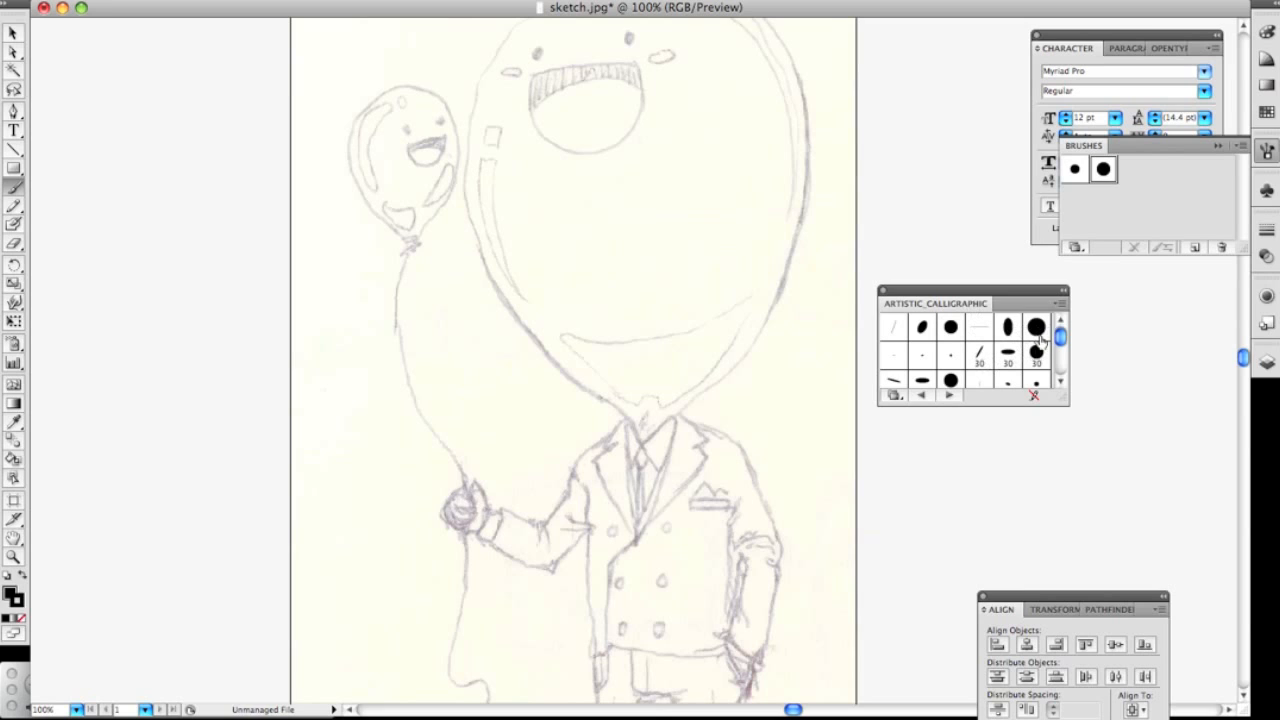
Make the added round brushes thinner, with diameters following pen pressure
{"action": "double_click", "coordinate": [1035, 327]}
{"action": "type", "text": "6"}
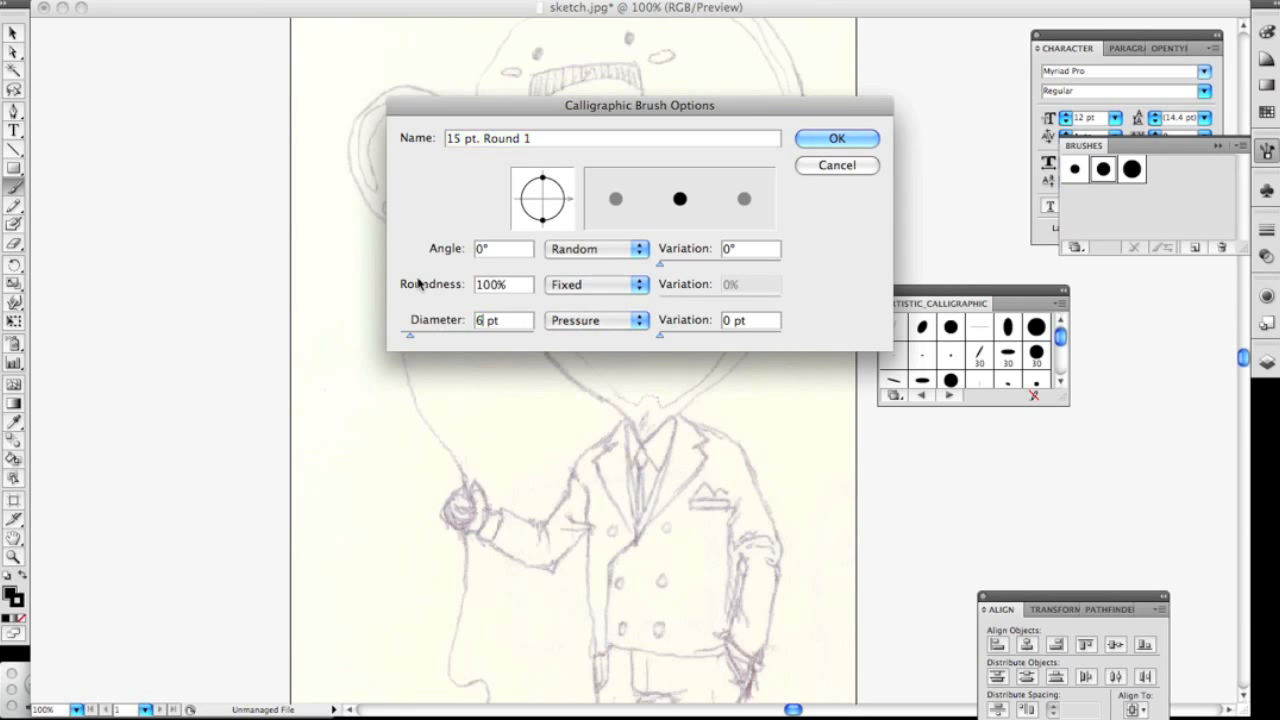
{"action": "left_click", "coordinate": [836, 138]}
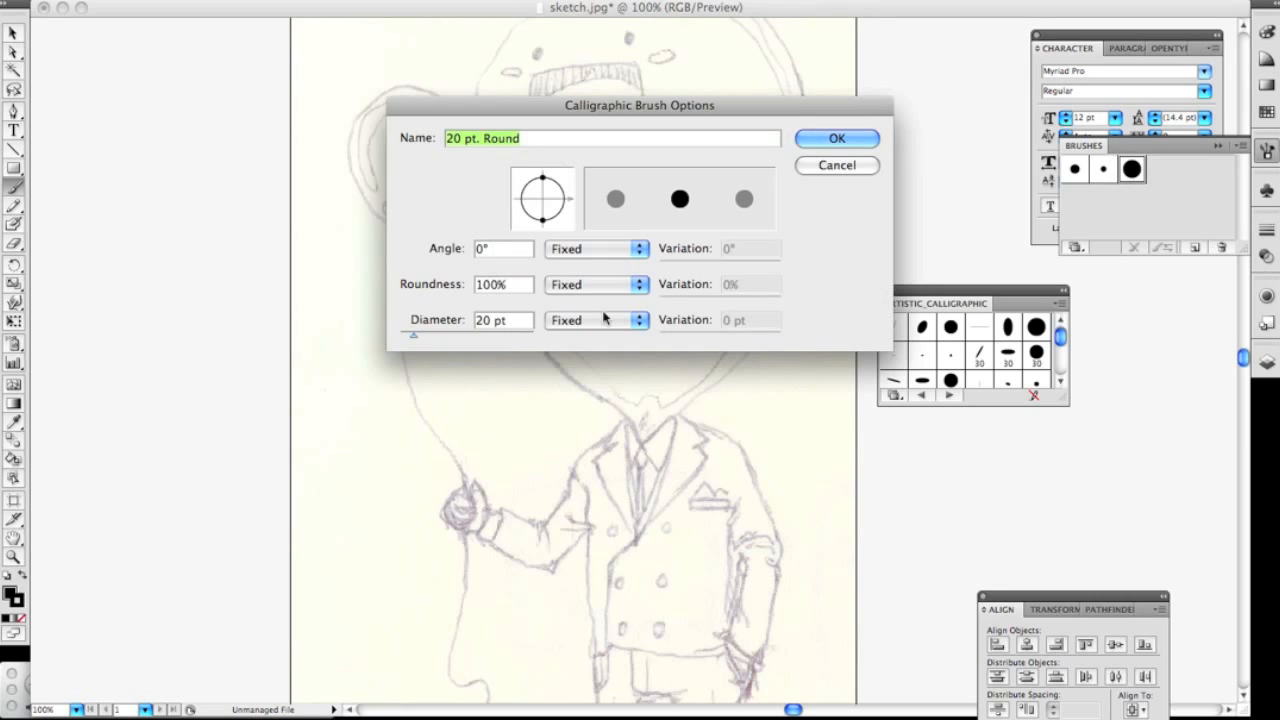
{"action": "left_click", "coordinate": [637, 320]}
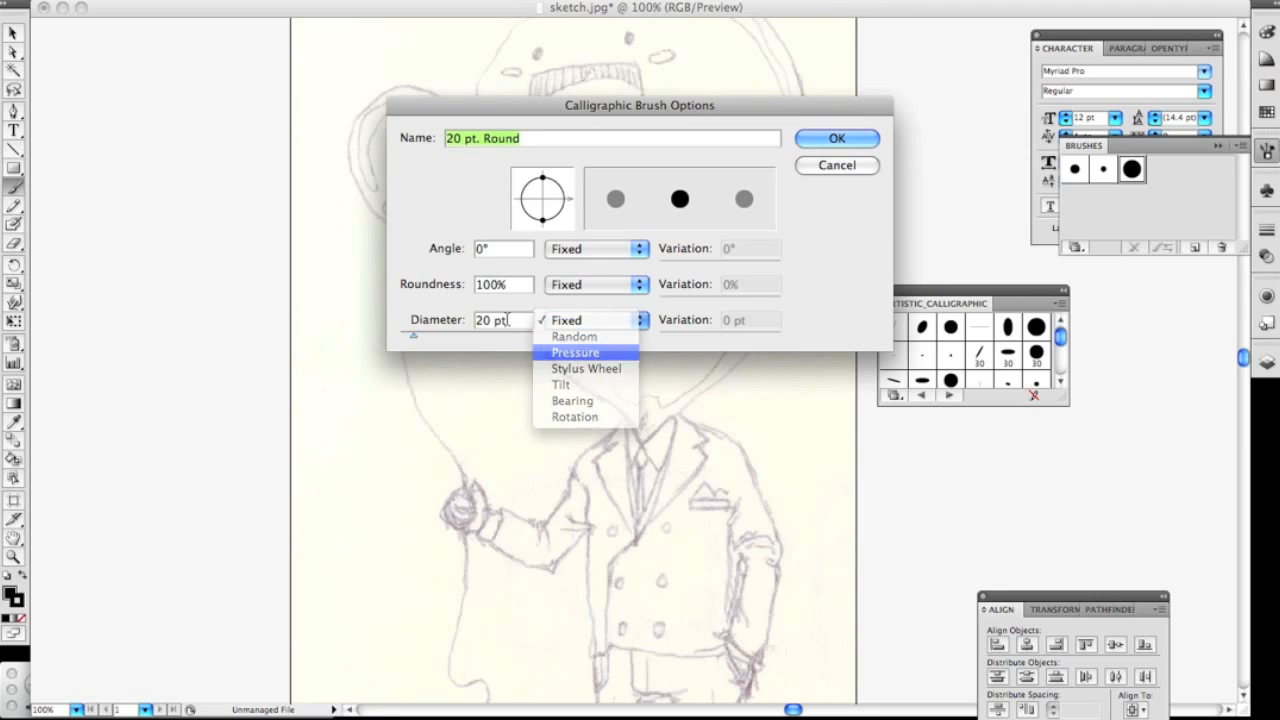
{"action": "left_click", "coordinate": [575, 352]}
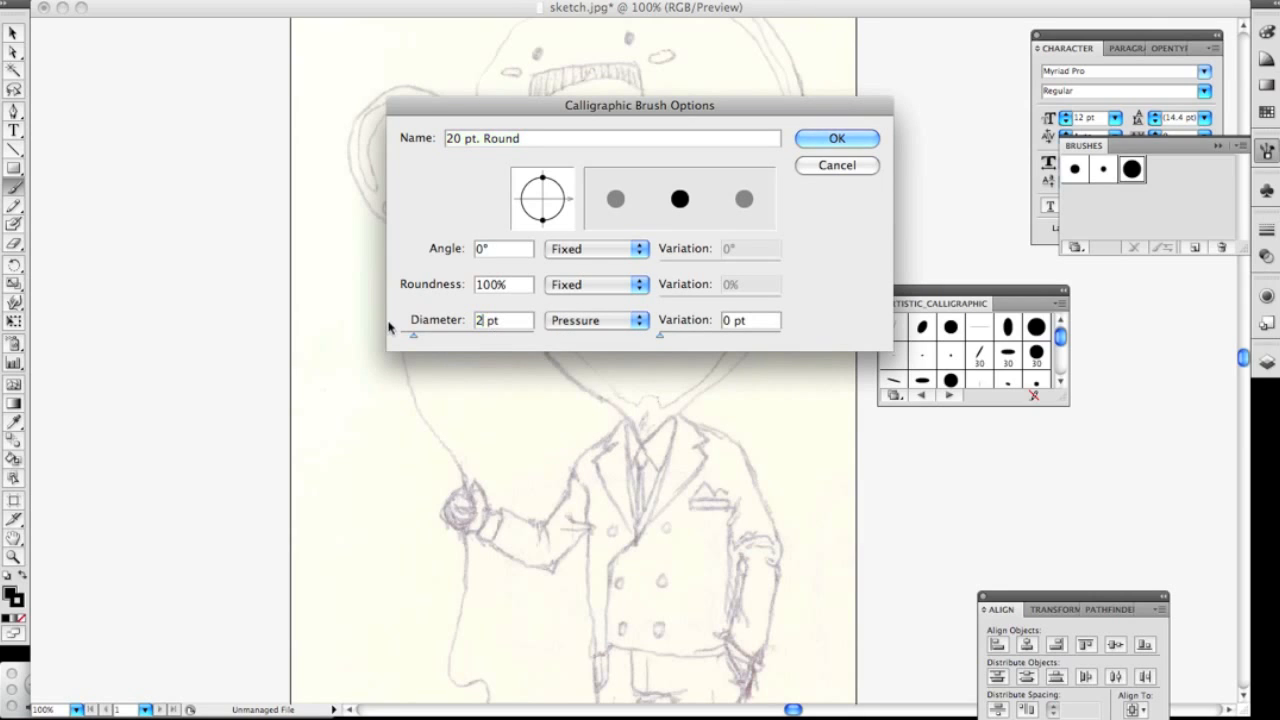
{"action": "left_click", "coordinate": [836, 138]}
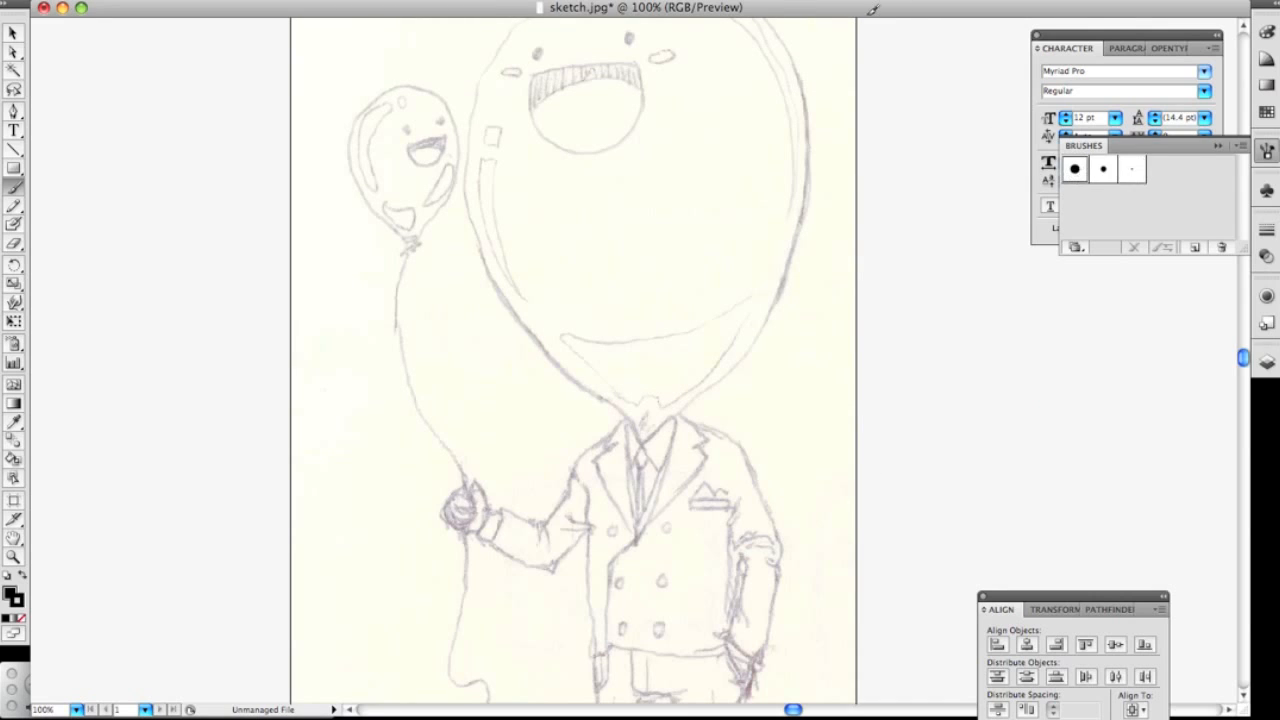
Ink the balloon head outline over the sketch, switching to a different calligraphic brush partway
{"action": "left_click_drag", "start_coordinate": [805, 105], "coordinate": [778, 290]}
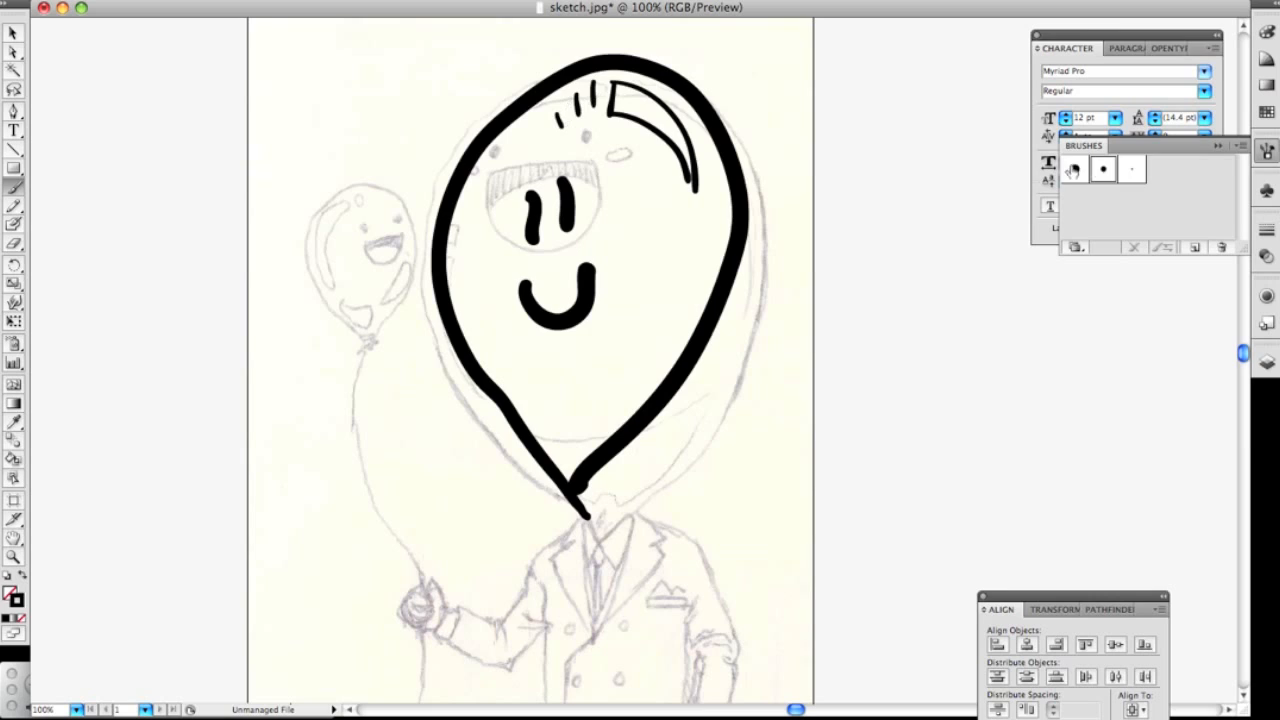
{"action": "left_click", "coordinate": [1075, 169]}
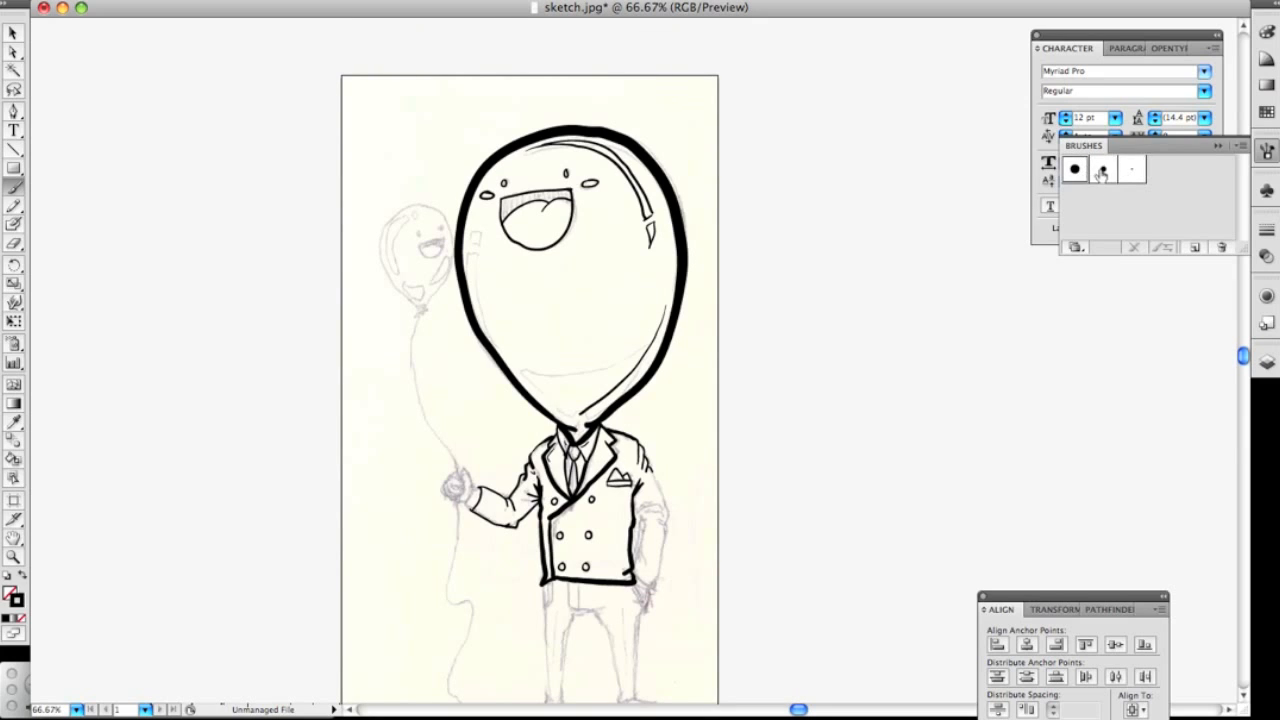
Check the medium calligraphic brush's options and close them without changes
{"action": "double_click", "coordinate": [1074, 169]}
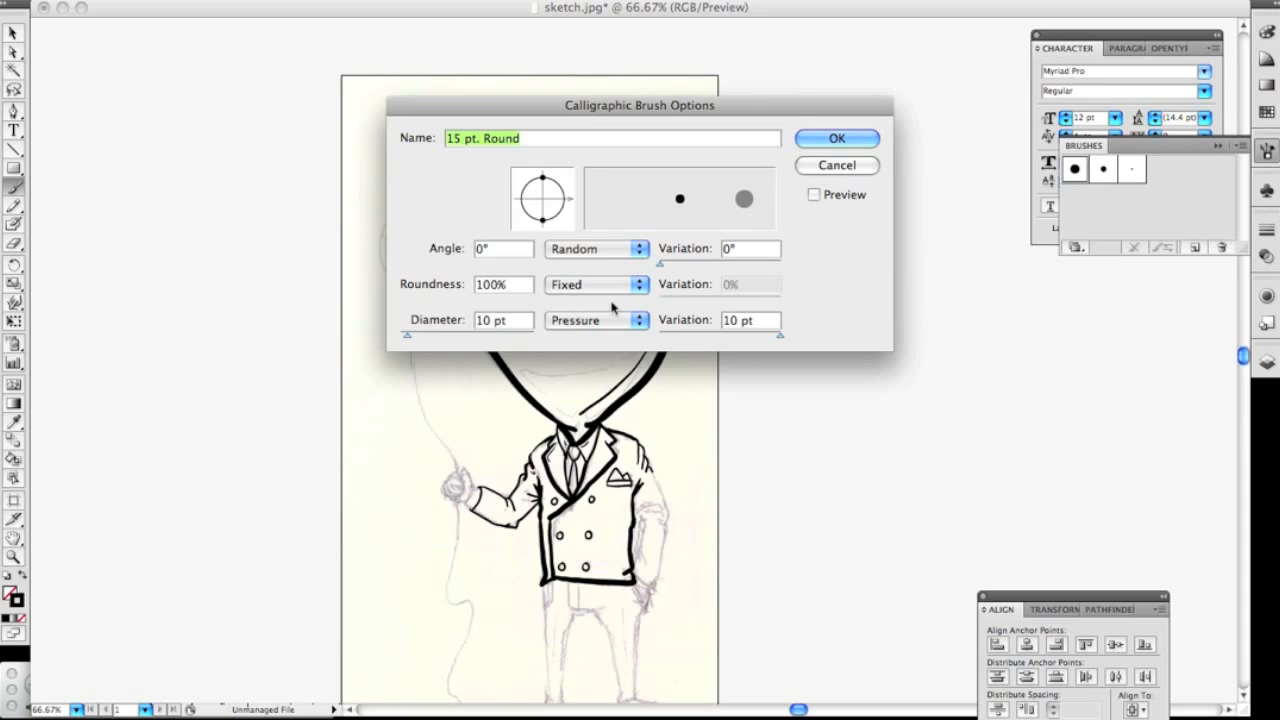
{"action": "mouse_move", "coordinate": [855, 165]}
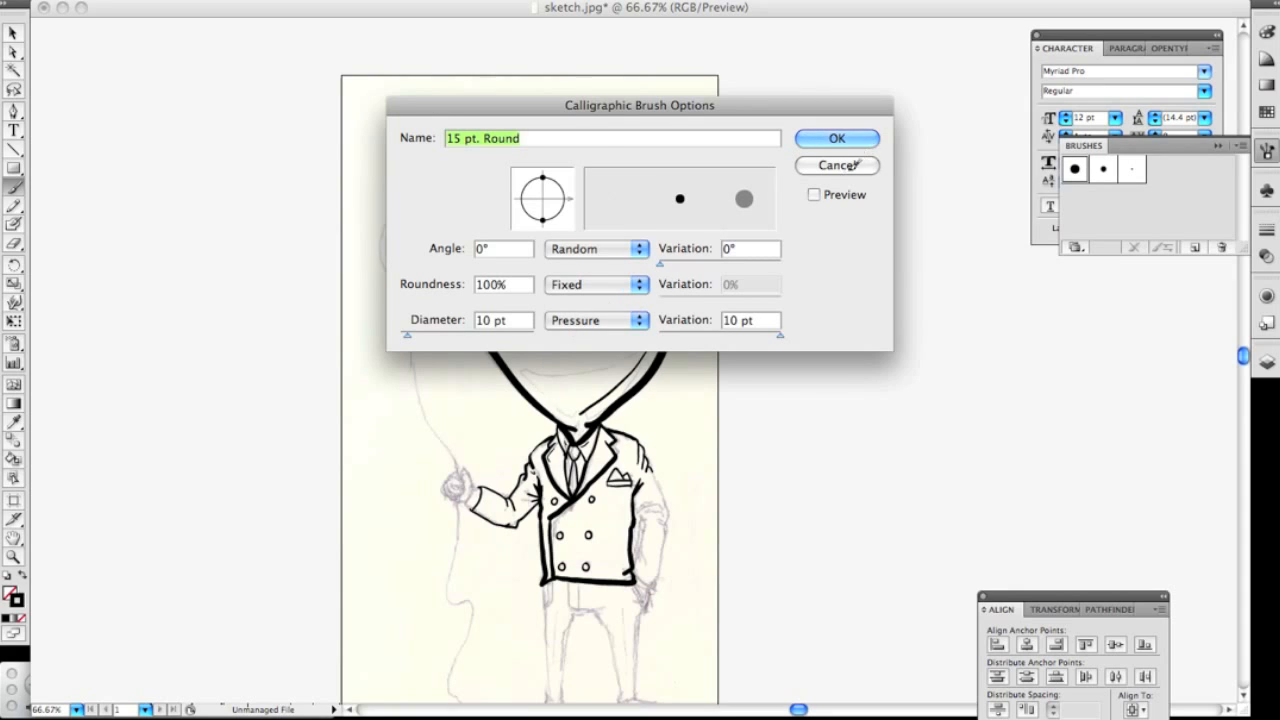
{"action": "left_click", "coordinate": [836, 138]}
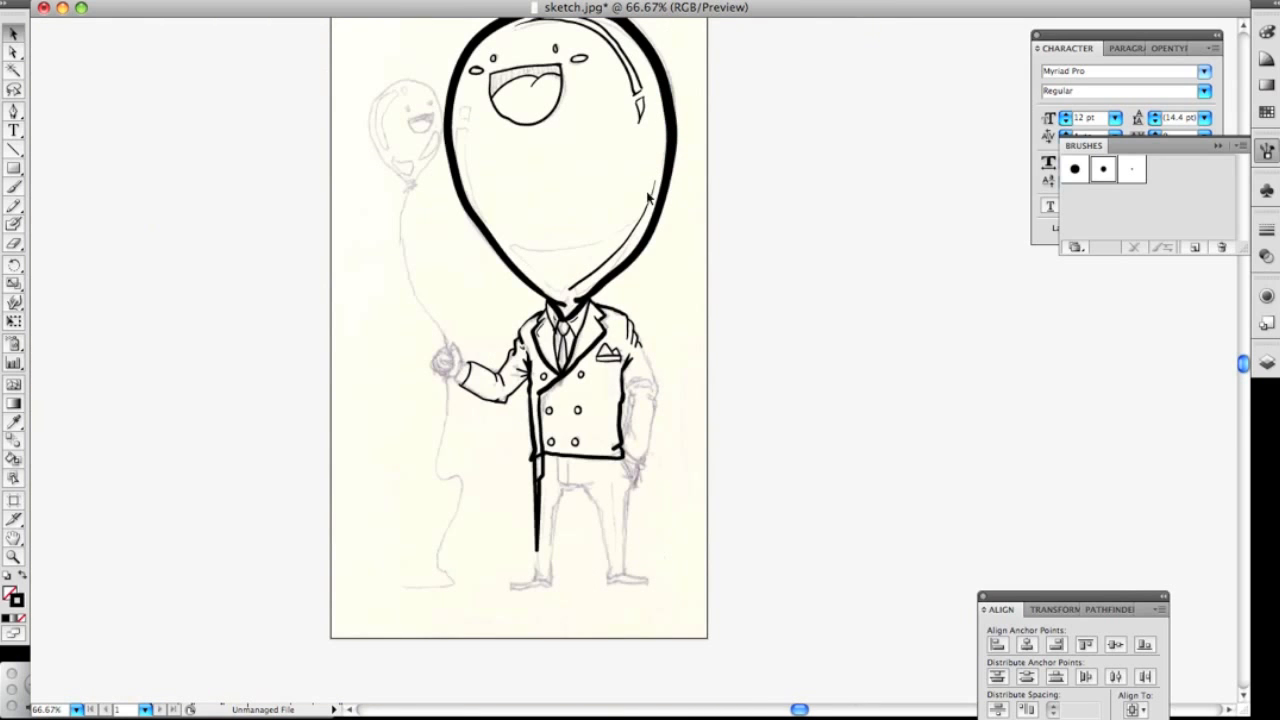
{"action": "mouse_move", "coordinate": [822, 610]}
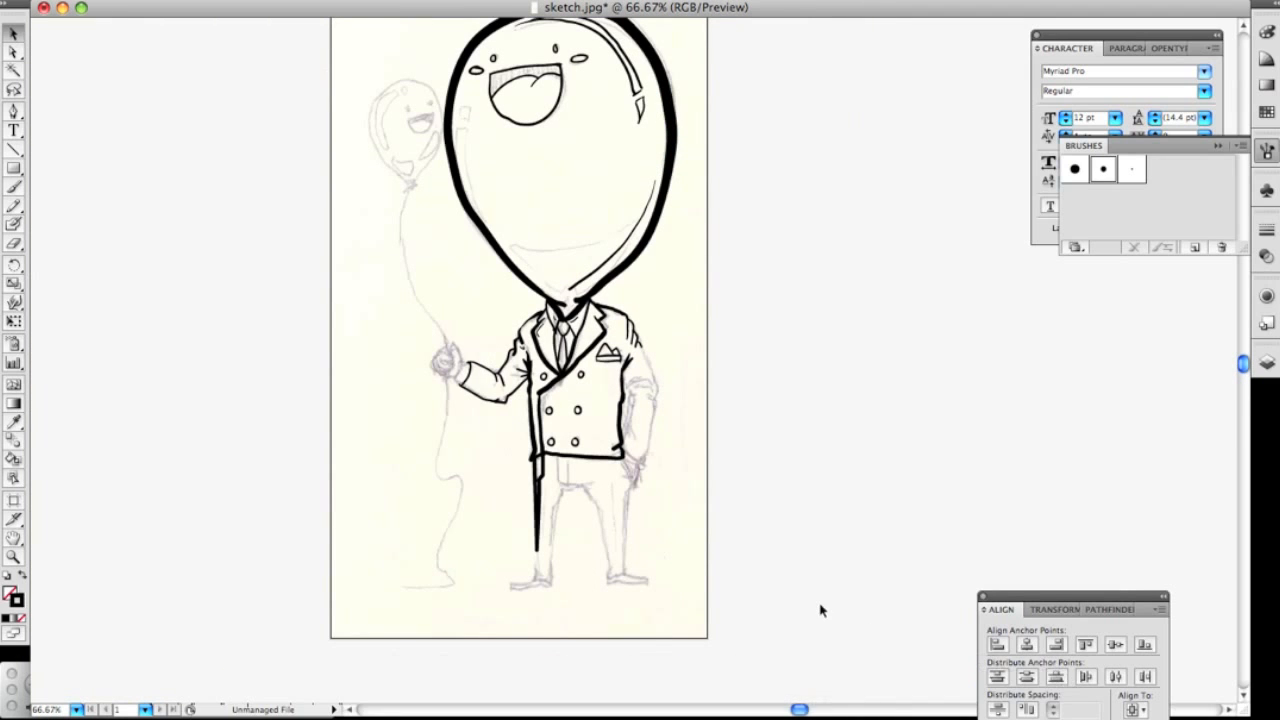
{"action": "mouse_move", "coordinate": [770, 252]}
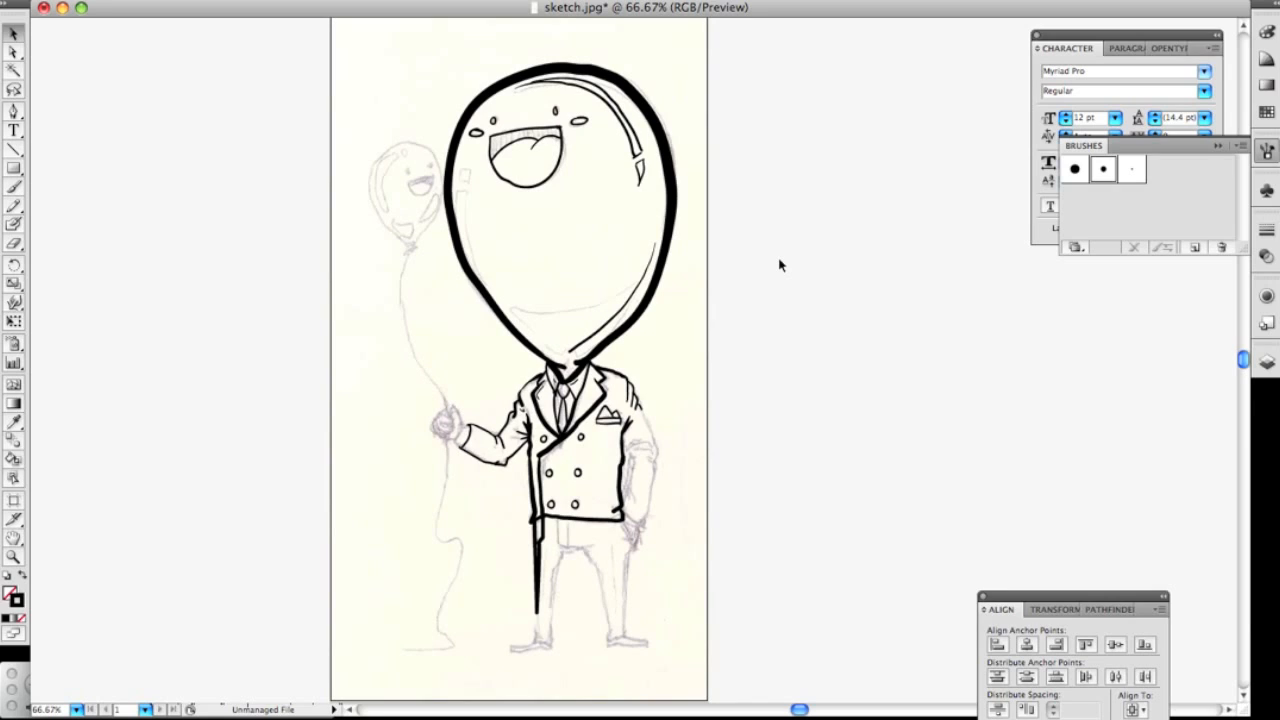
{"action": "mouse_move", "coordinate": [660, 105]}
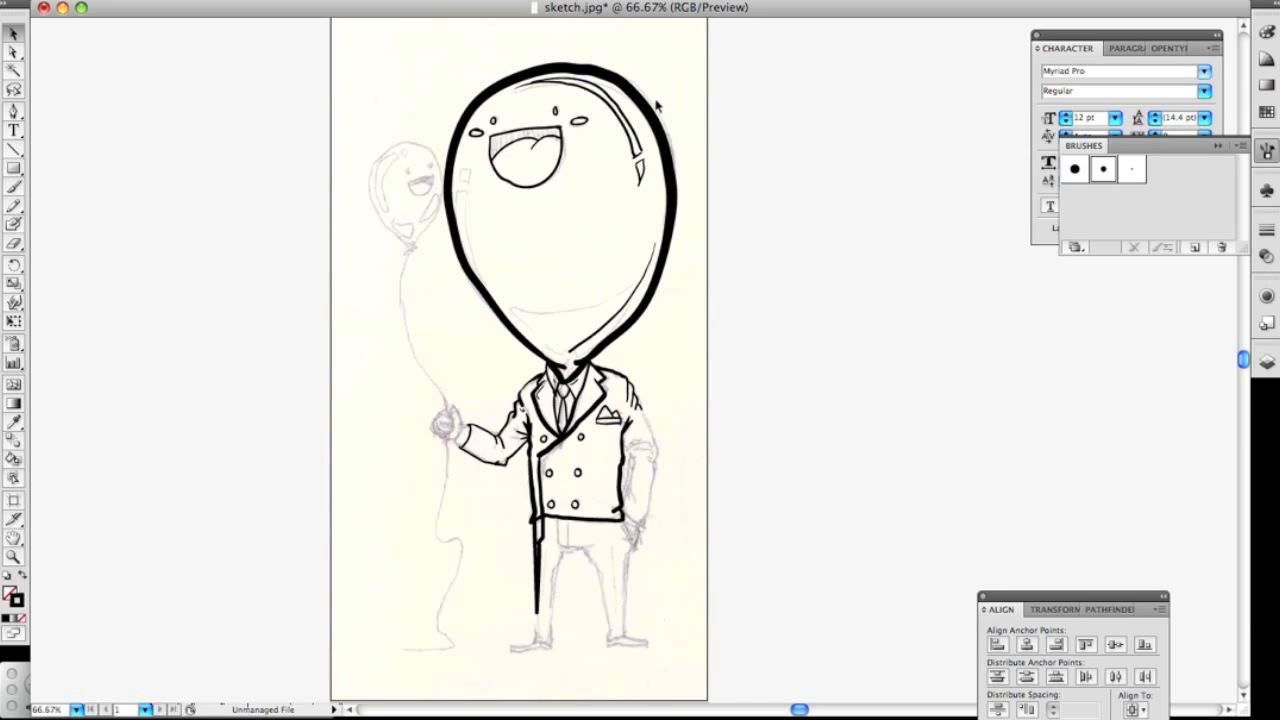
{"action": "mouse_move", "coordinate": [791, 199]}
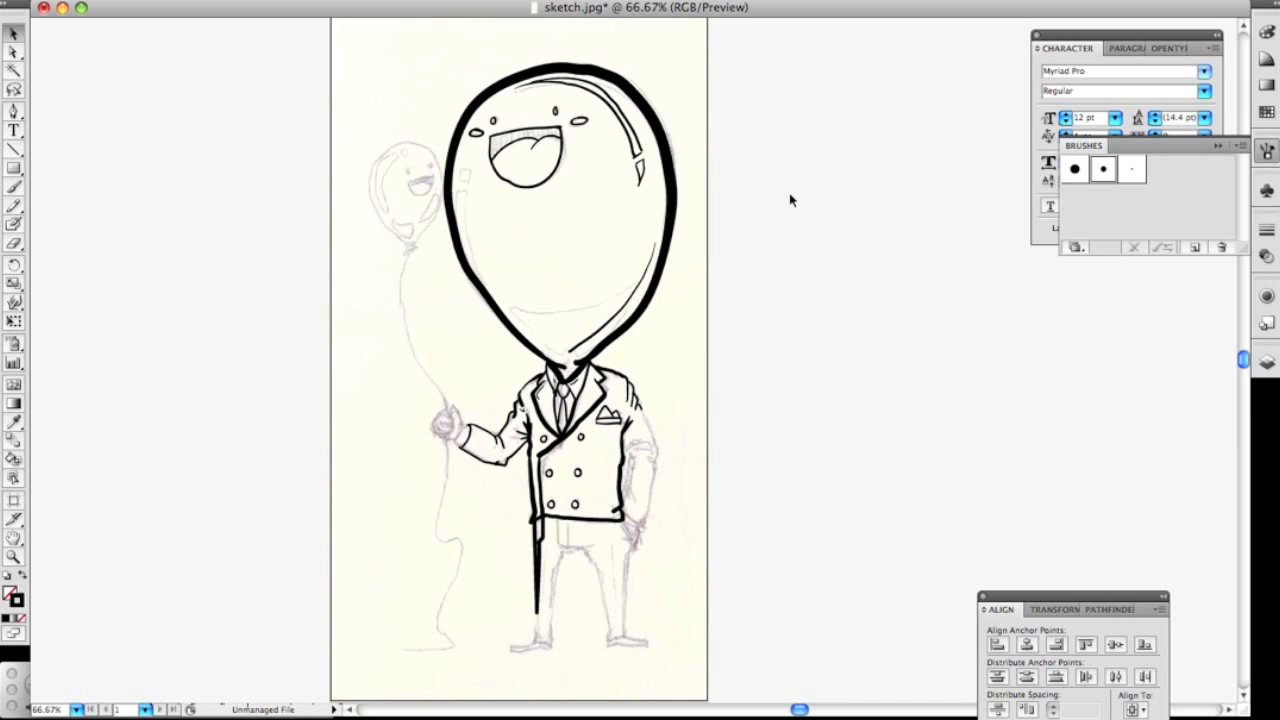
Select then deselect the balloon outline, and marquee-select the strokes across the head's top
{"action": "left_click", "coordinate": [560, 200]}
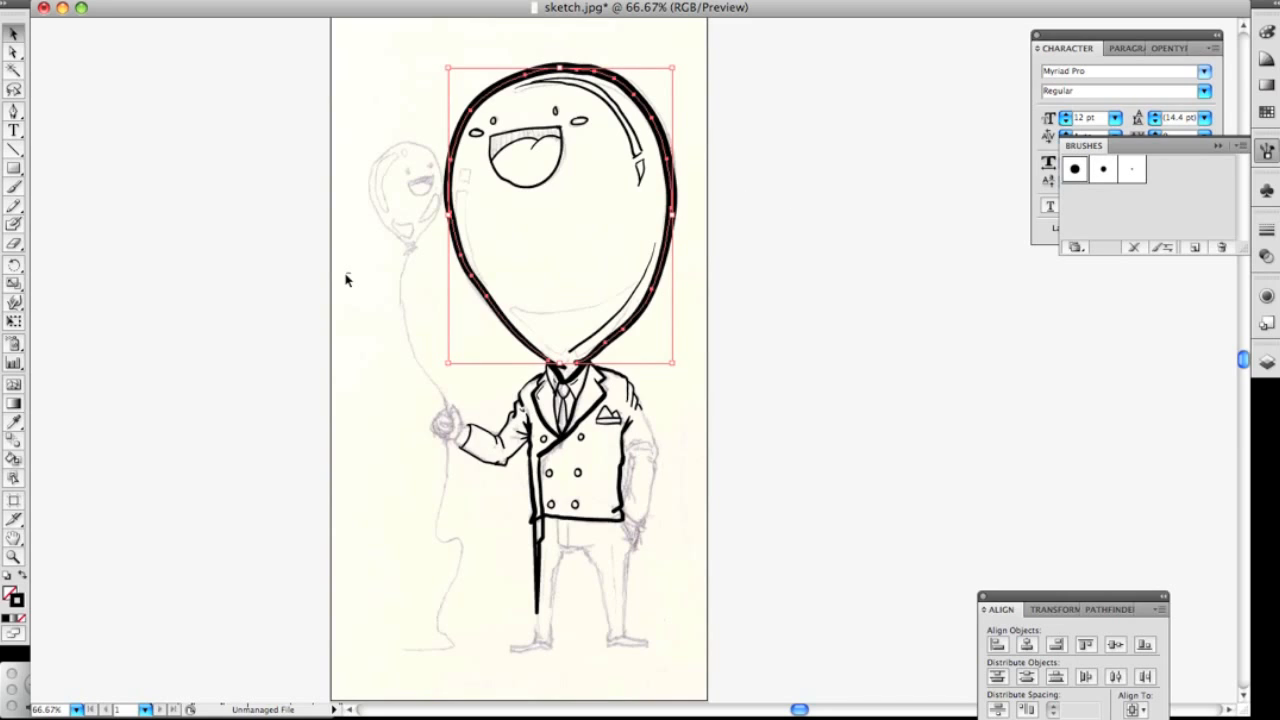
{"action": "left_click", "coordinate": [745, 112]}
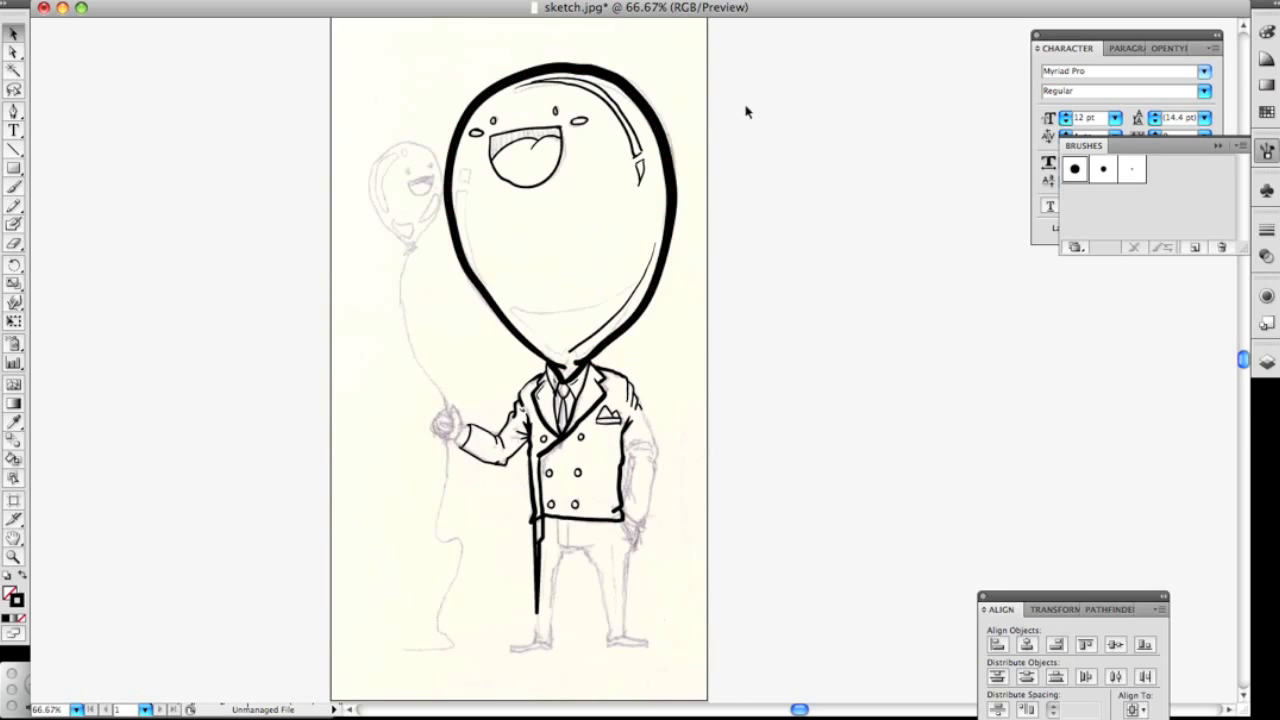
{"action": "mouse_move", "coordinate": [747, 120]}
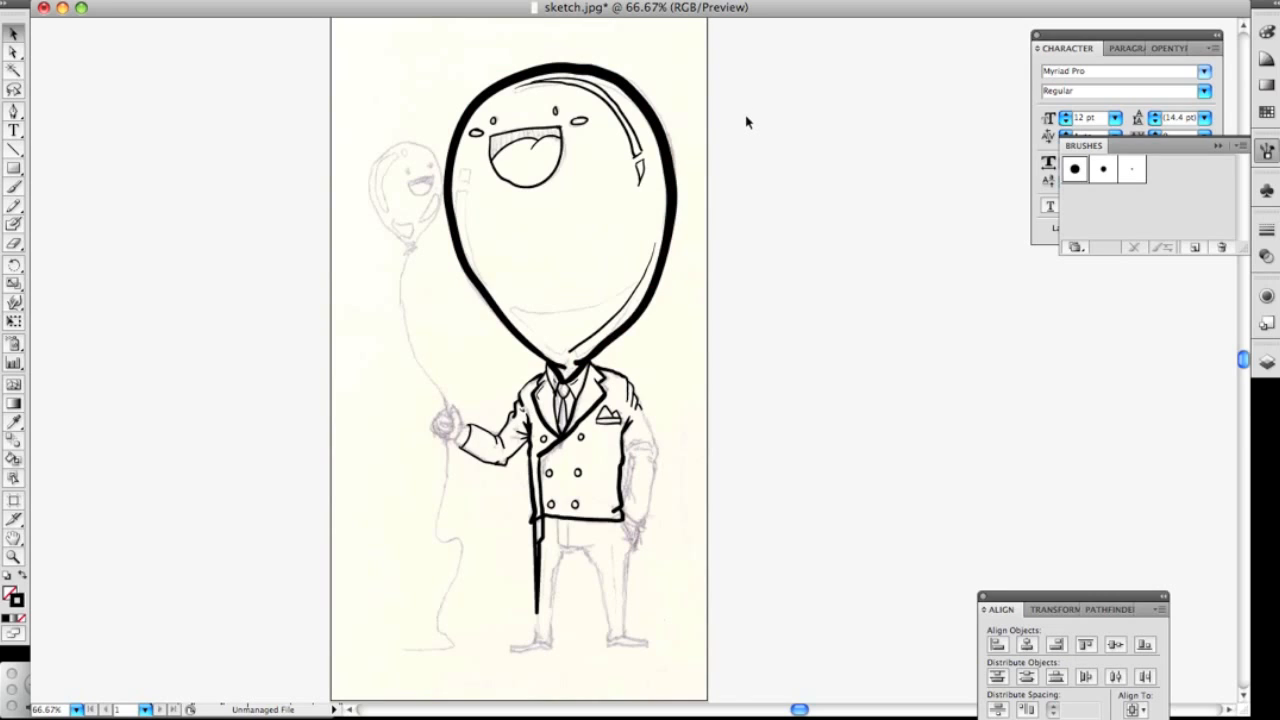
{"action": "left_click_drag", "start_coordinate": [750, 120], "coordinate": [420, 205]}
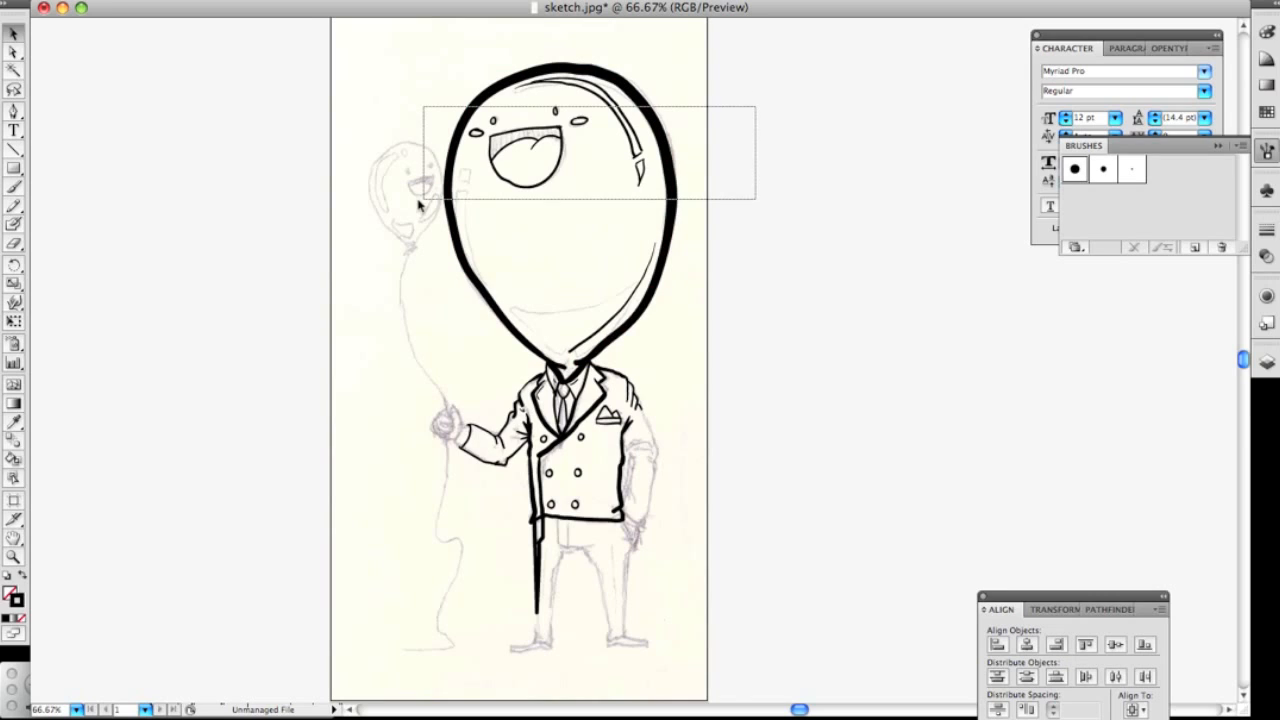